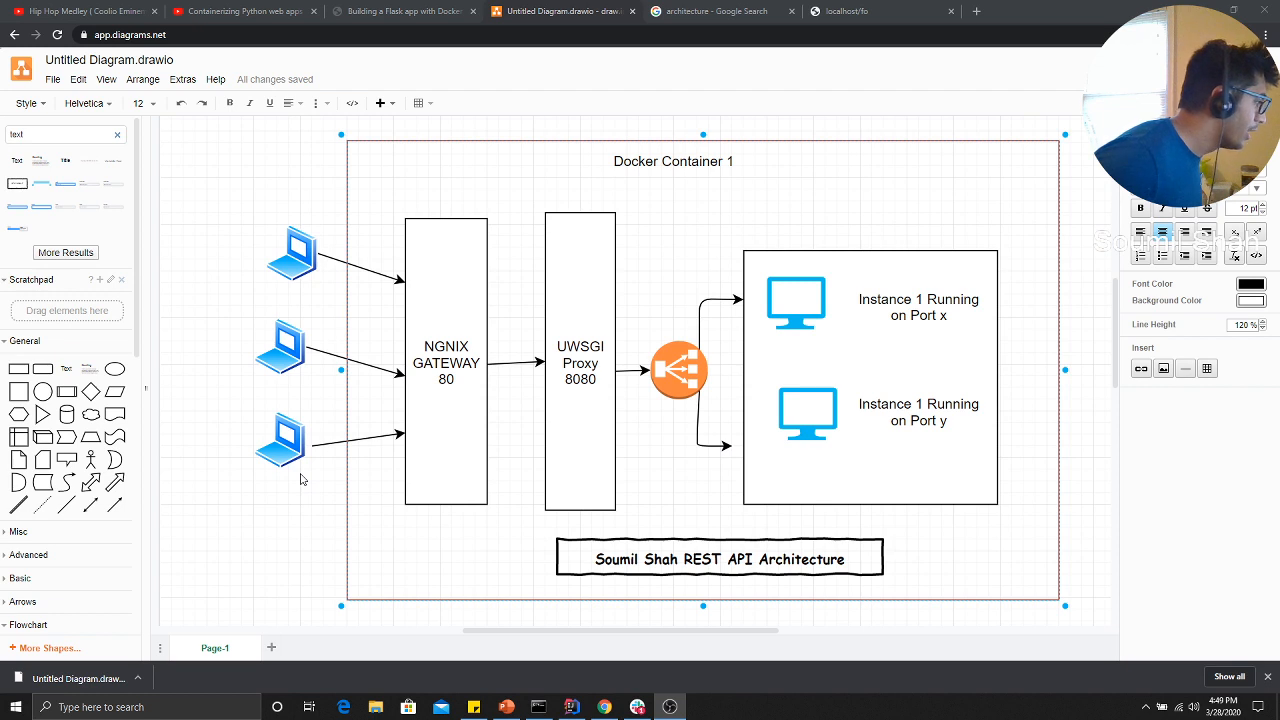
Check the localhost/fo response tab, then return to the Untitled Diagram tab in draw.io.
{"action": "left_click", "coordinate": [283, 445]}
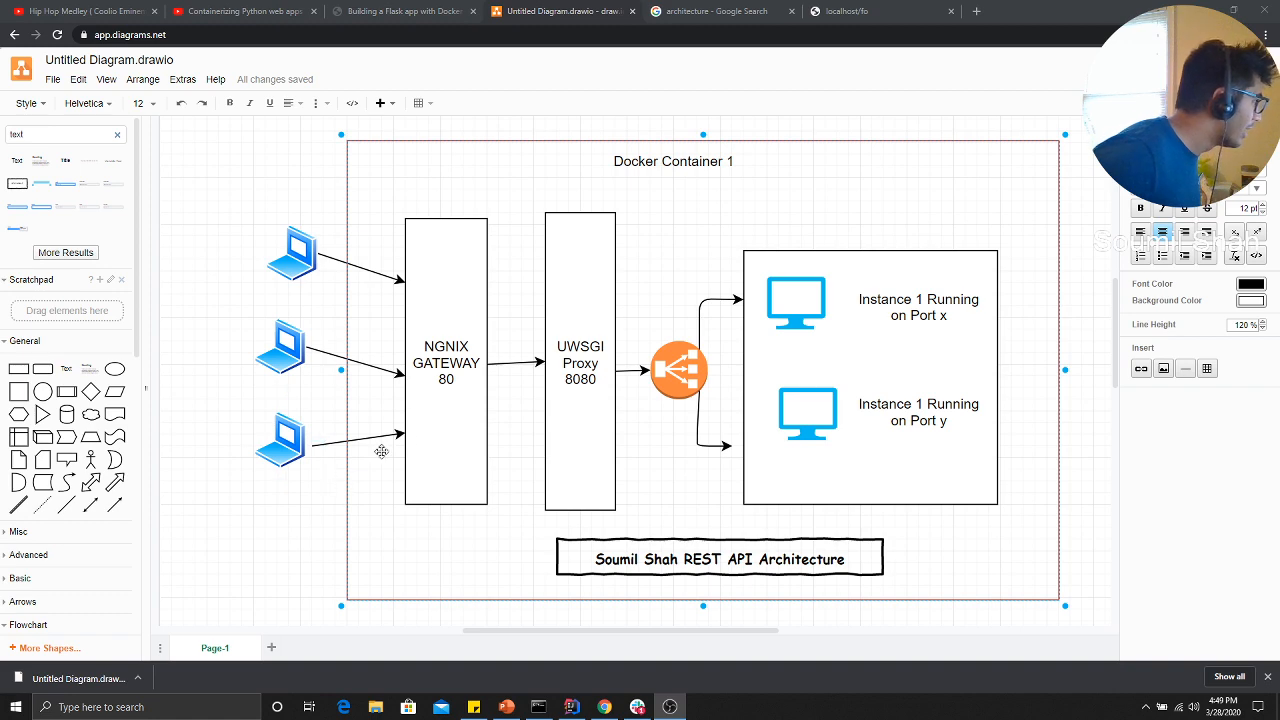
{"action": "left_click", "coordinate": [880, 11]}
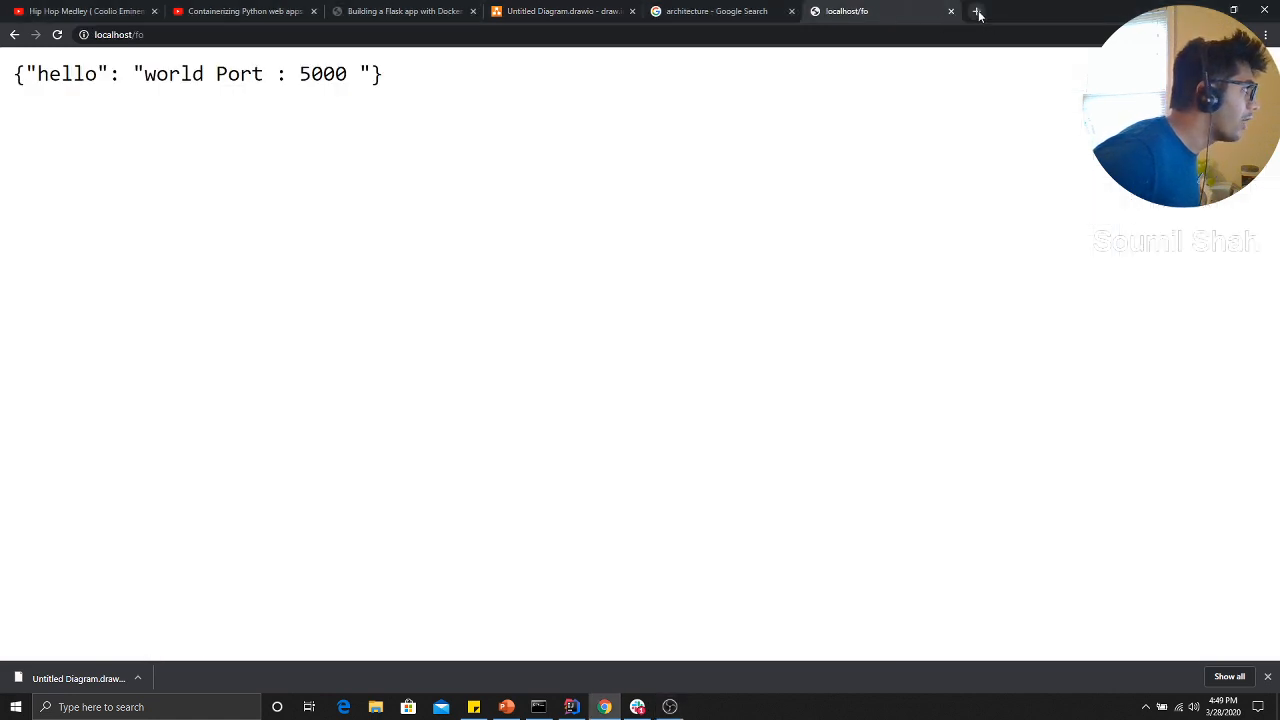
{"action": "left_click", "coordinate": [978, 11]}
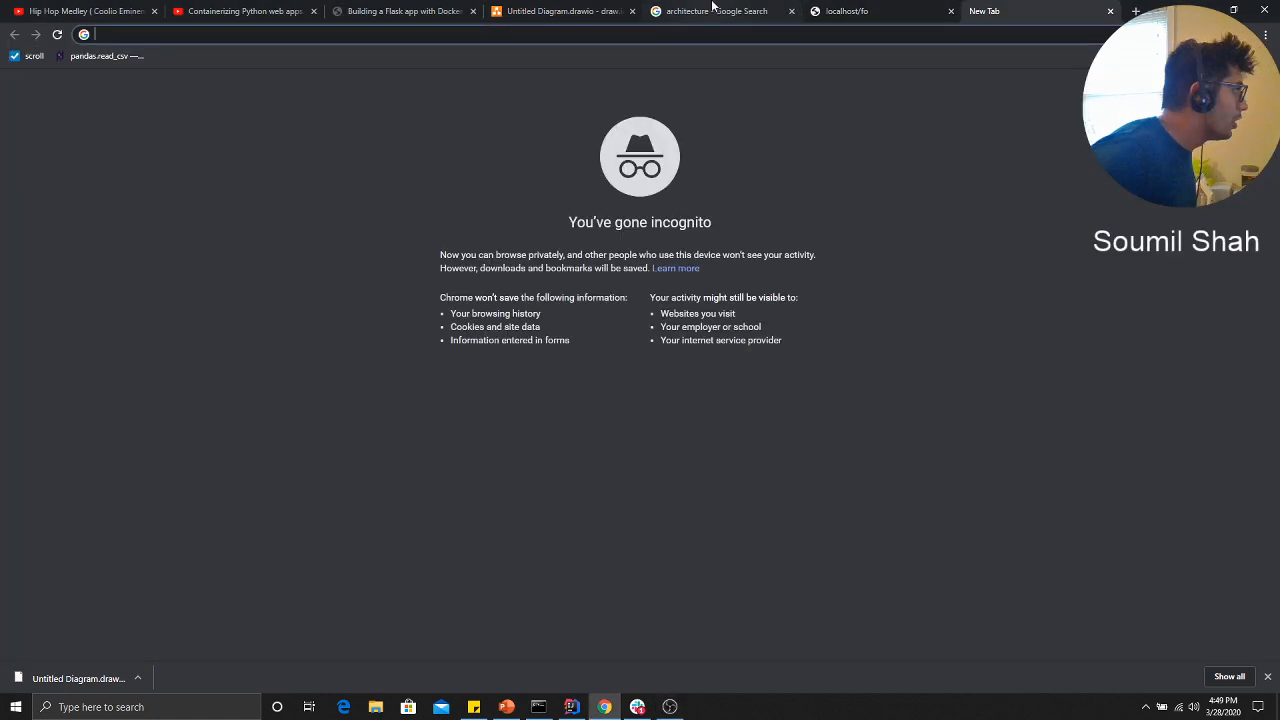
{"action": "left_click", "coordinate": [563, 11]}
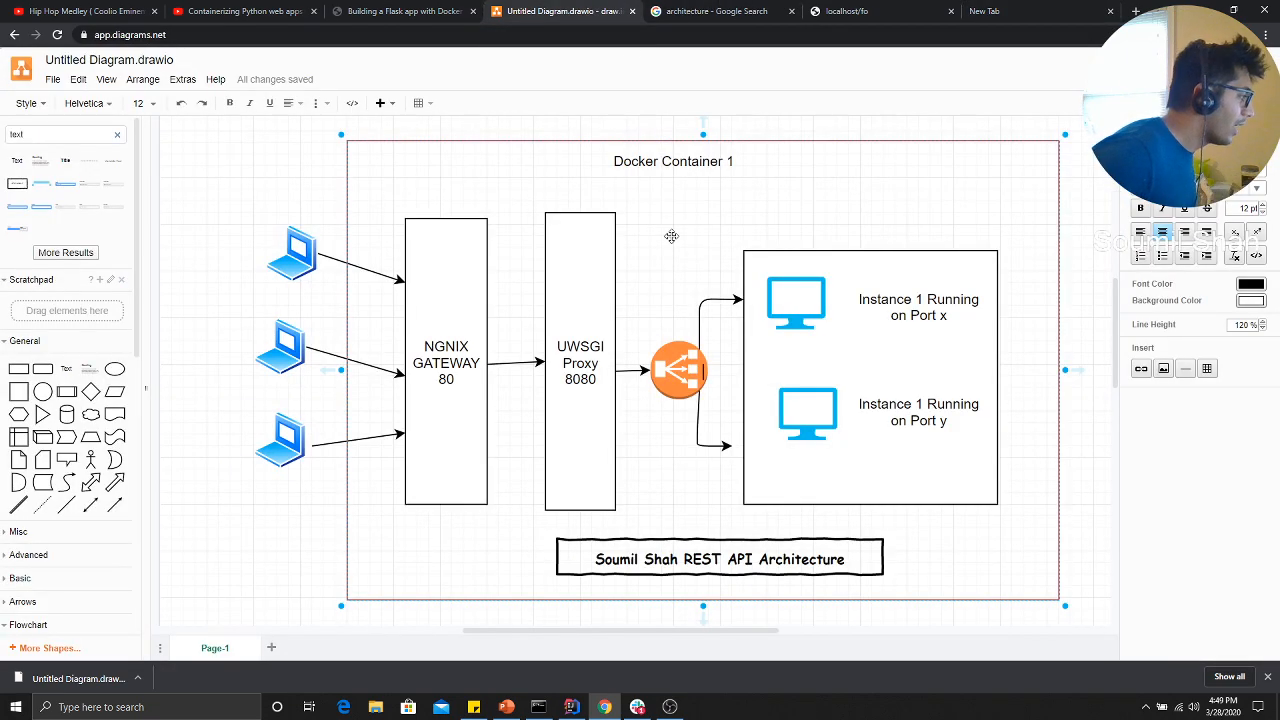
{"action": "mouse_move", "coordinate": [483, 360]}
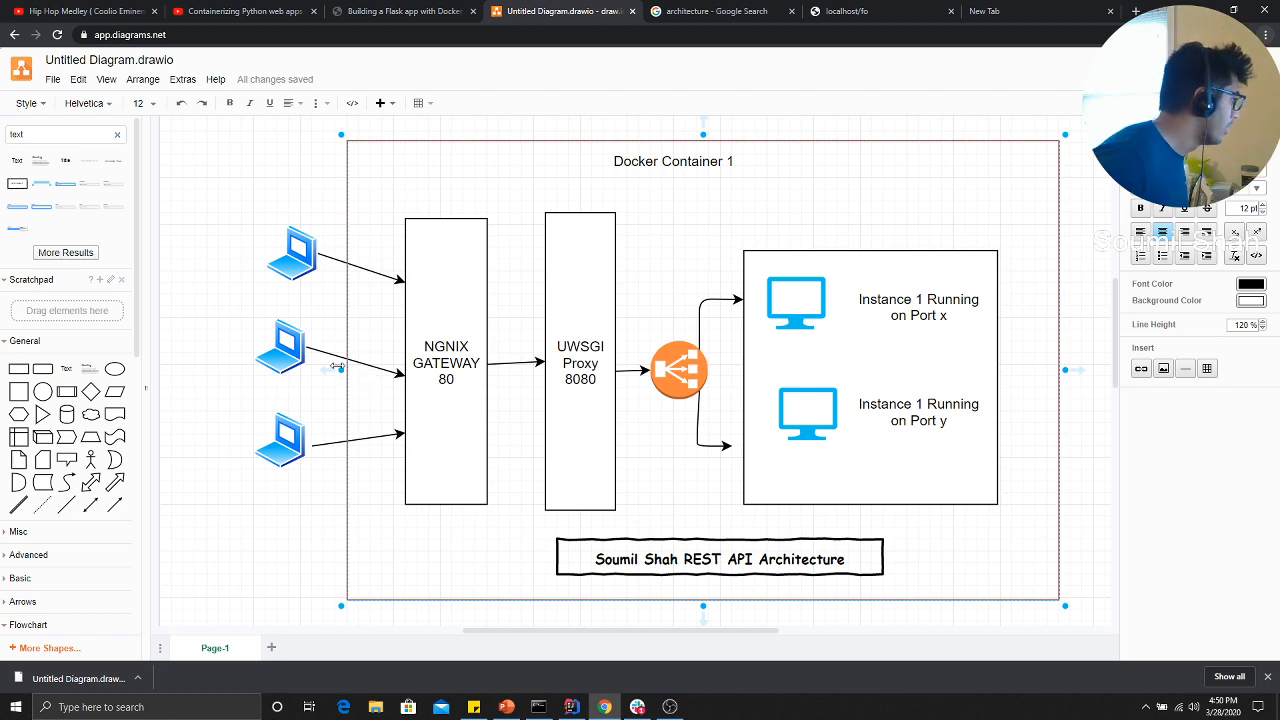
{"action": "left_click", "coordinate": [291, 250]}
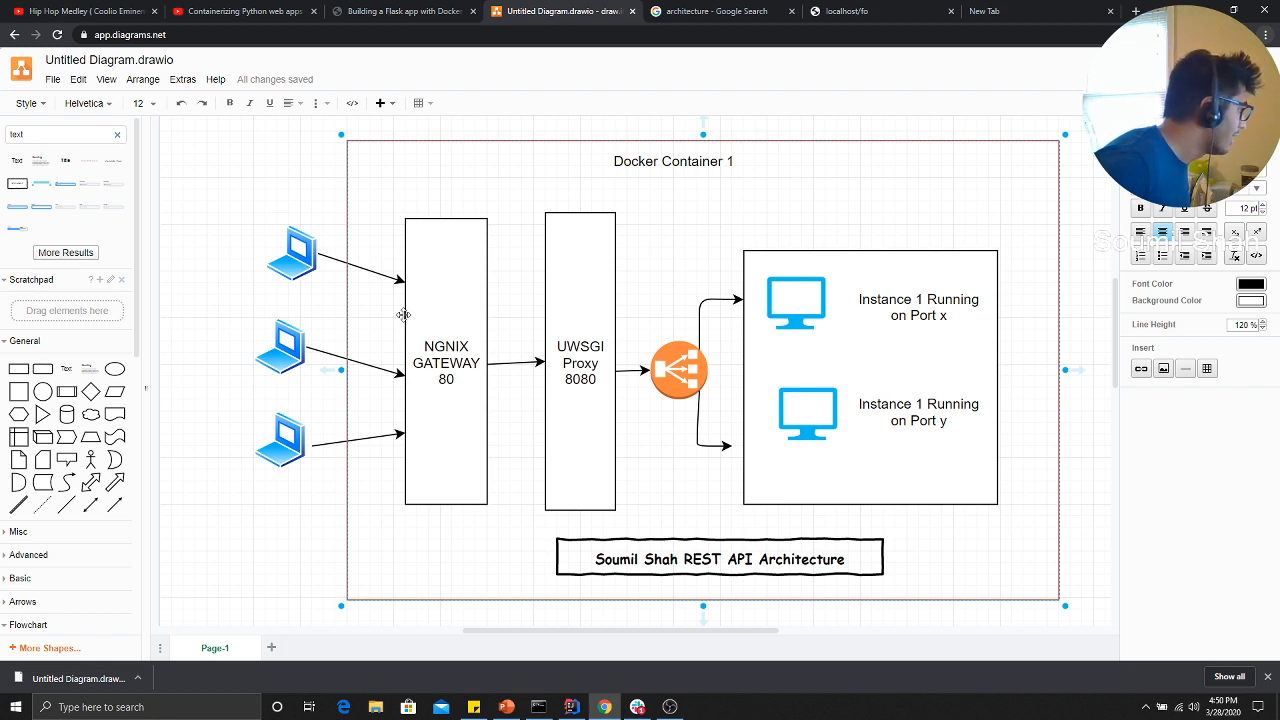
{"action": "mouse_move", "coordinate": [435, 408]}
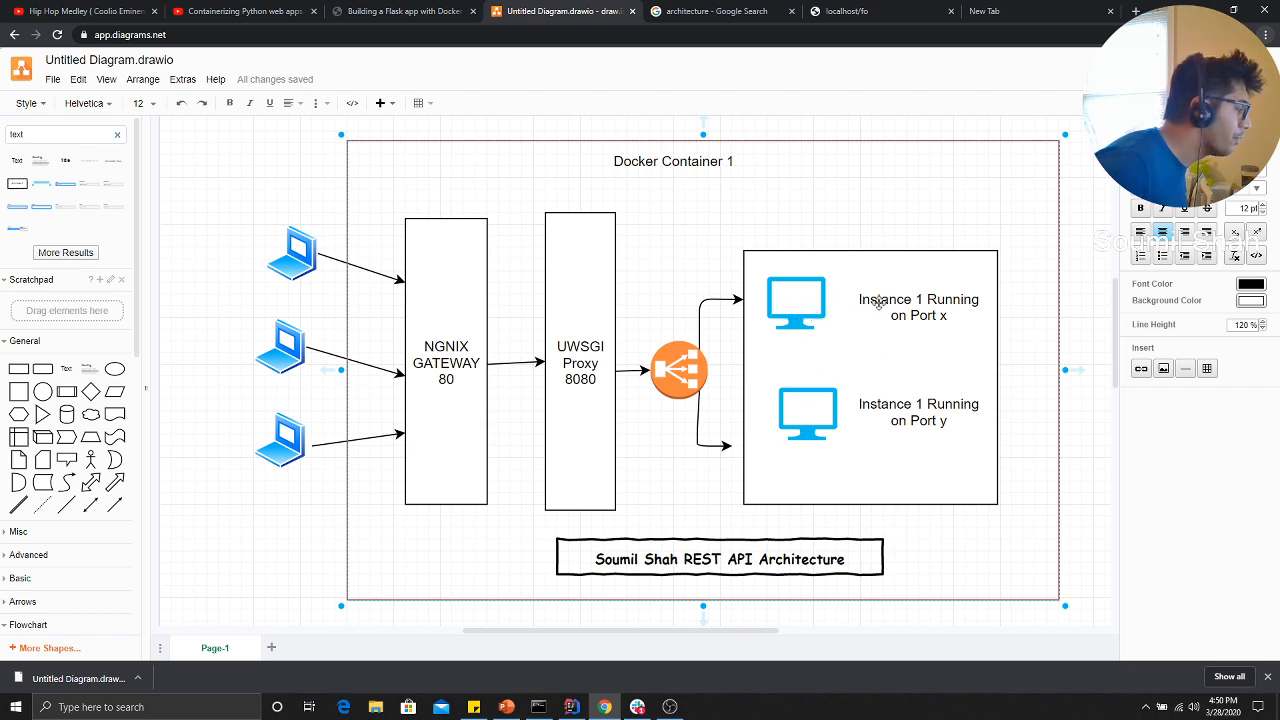
{"action": "mouse_move", "coordinate": [853, 302]}
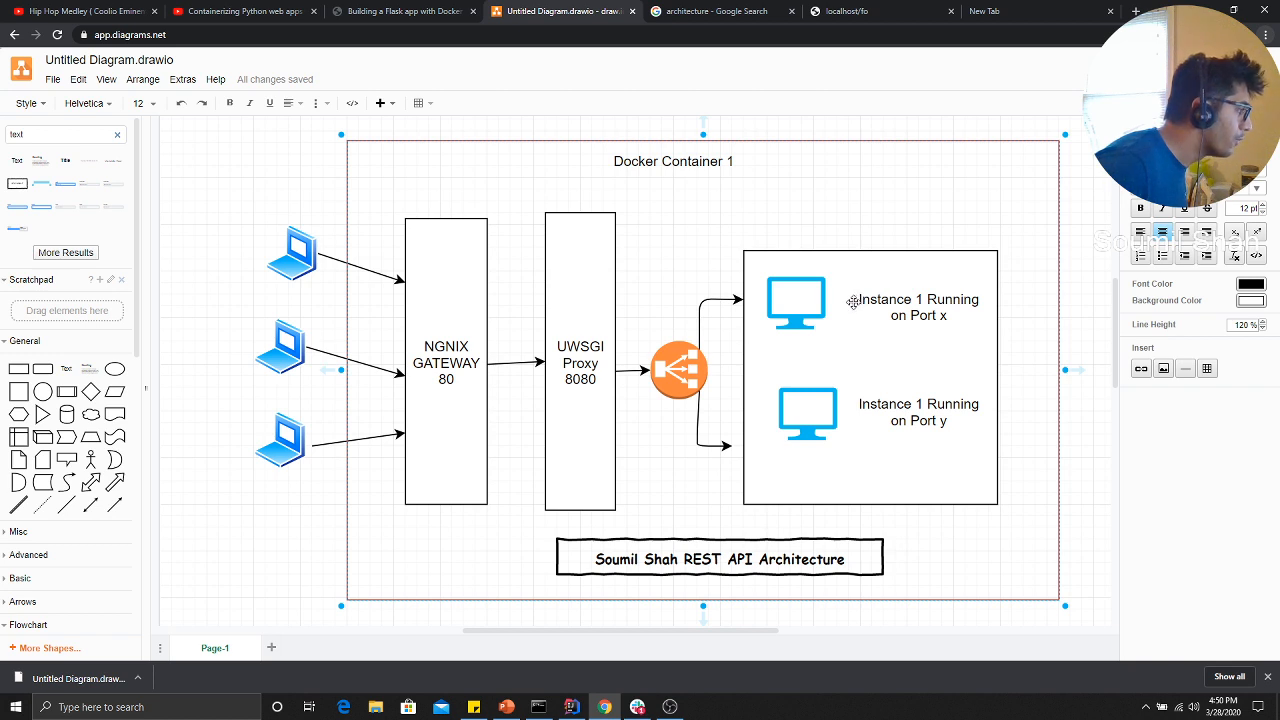
Select the Docker Container 1 frame while explaining its gateway, proxy and instances.
{"action": "left_click", "coordinate": [293, 253]}
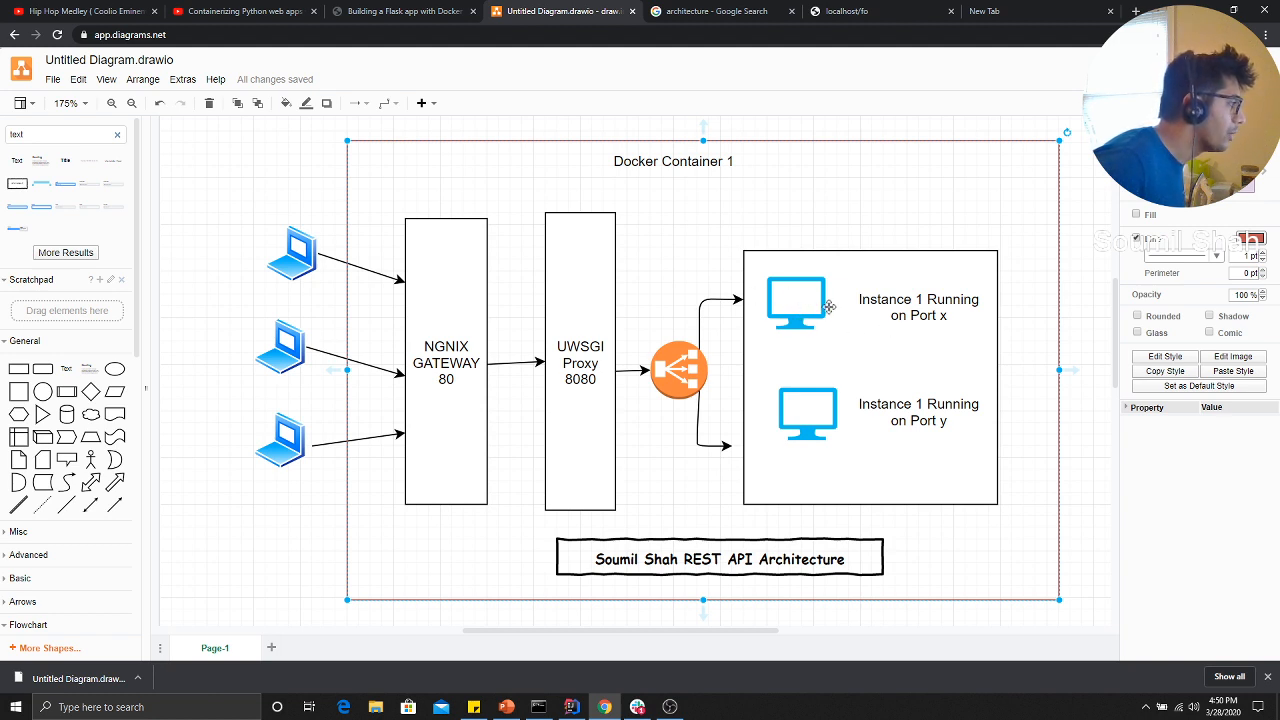
{"action": "mouse_move", "coordinate": [668, 387]}
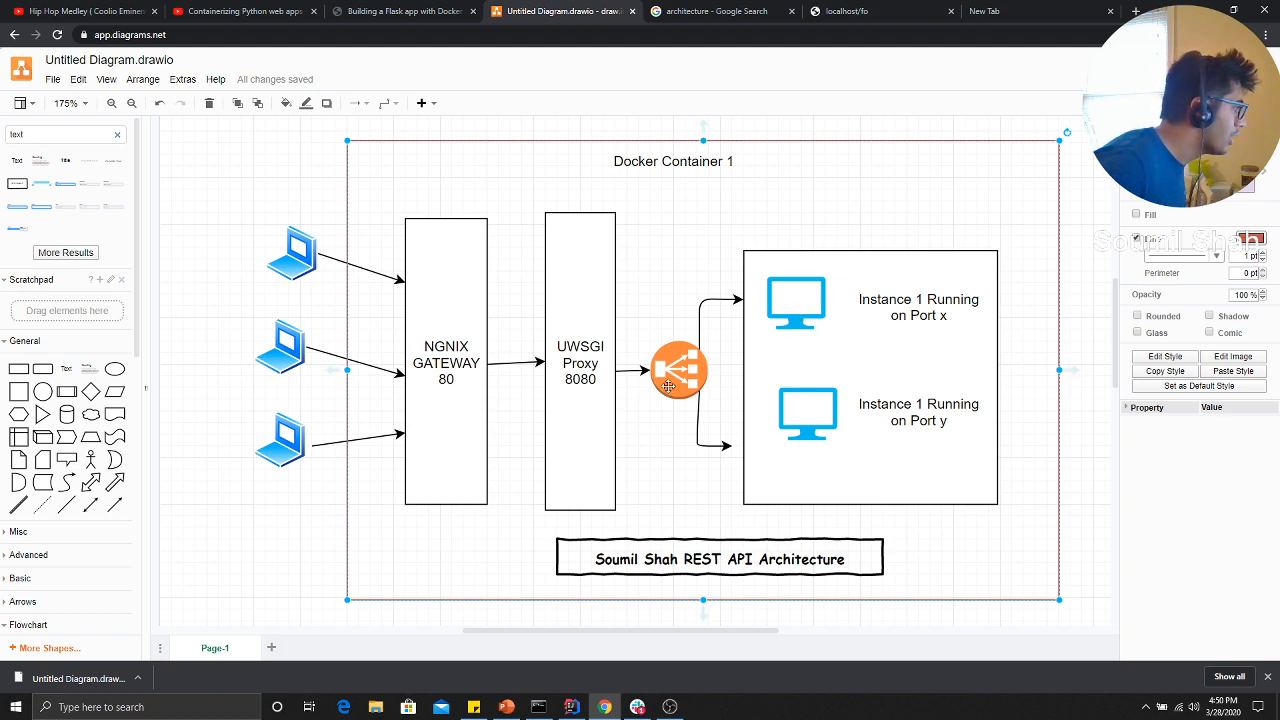
{"action": "mouse_move", "coordinate": [205, 470]}
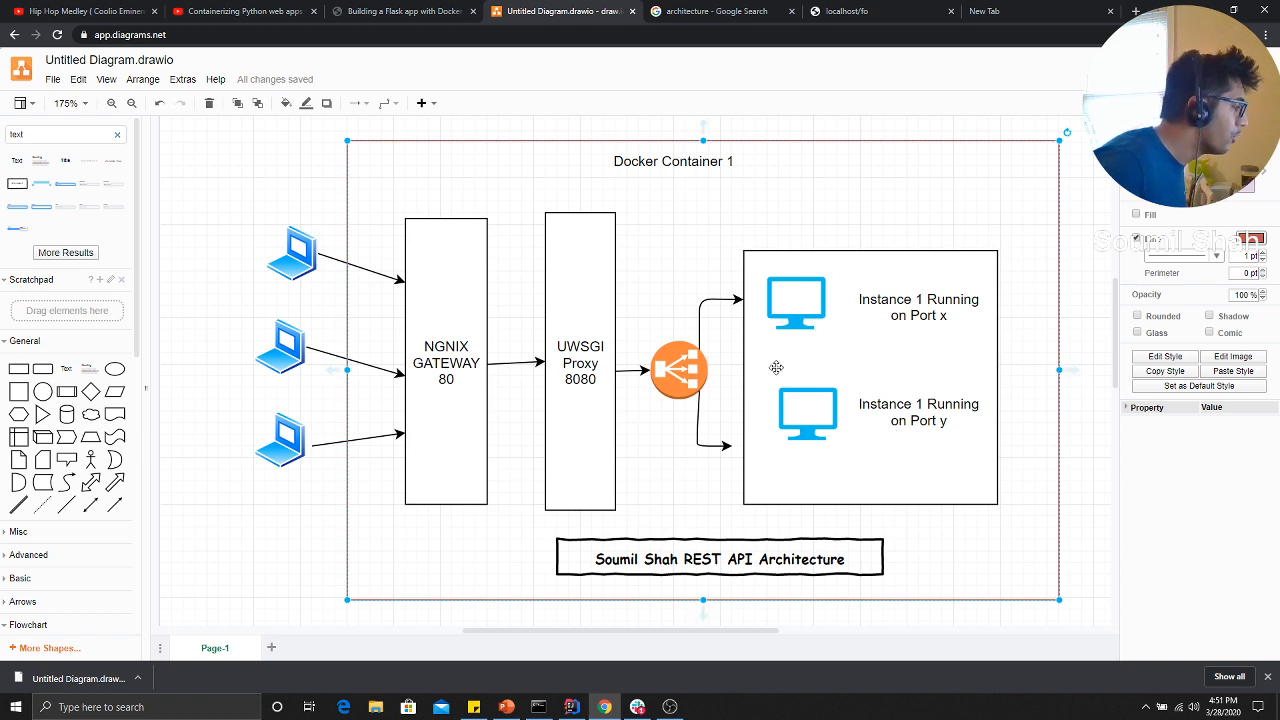
{"action": "mouse_move", "coordinate": [767, 338]}
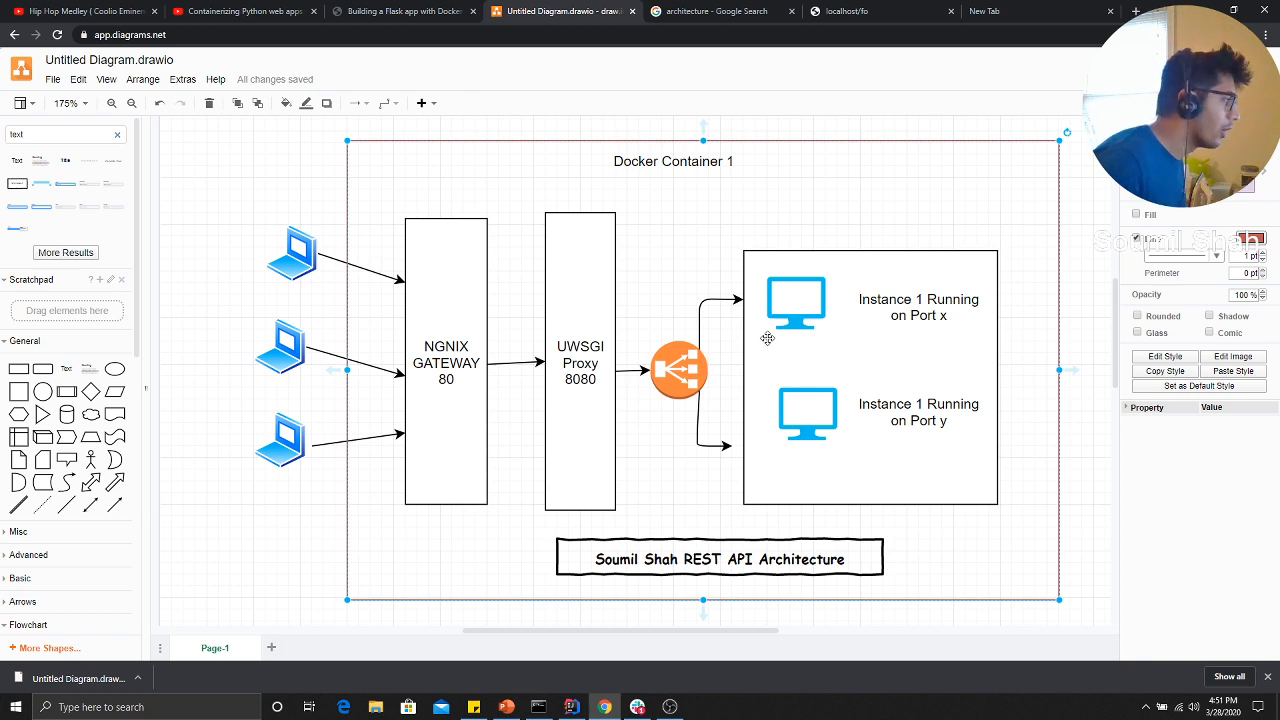
{"action": "mouse_move", "coordinate": [531, 388]}
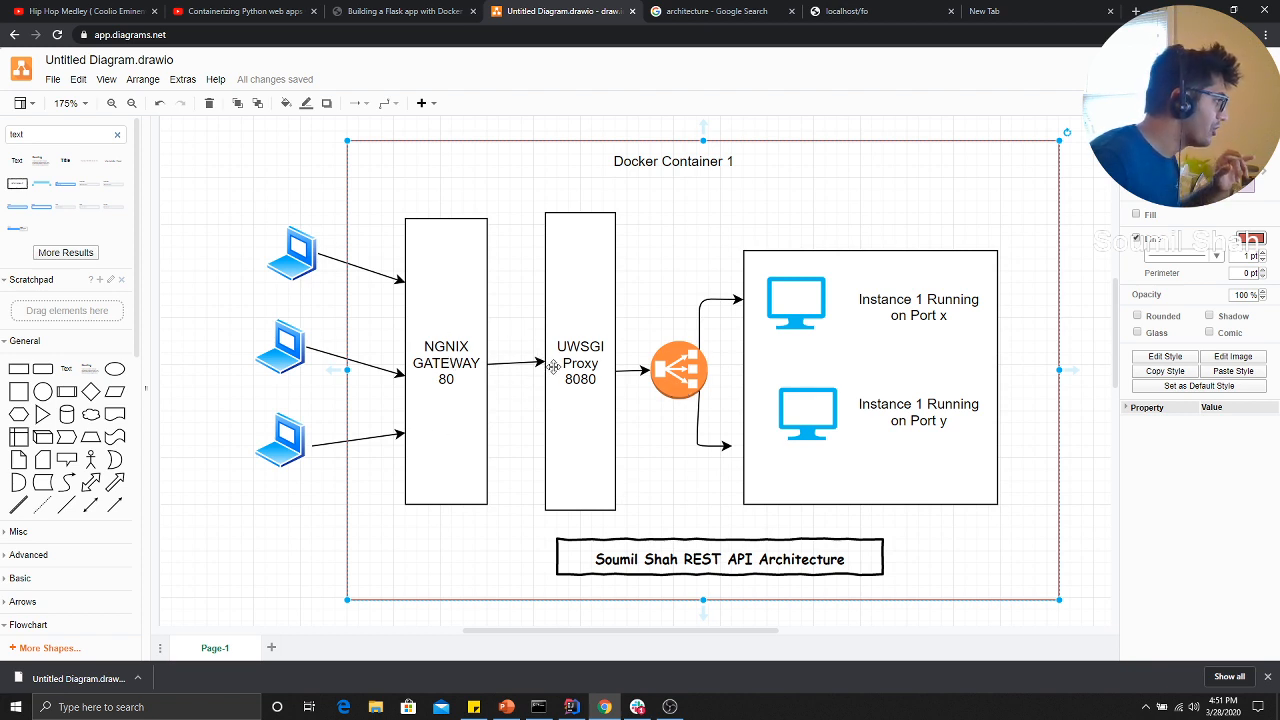
{"action": "mouse_move", "coordinate": [864, 330]}
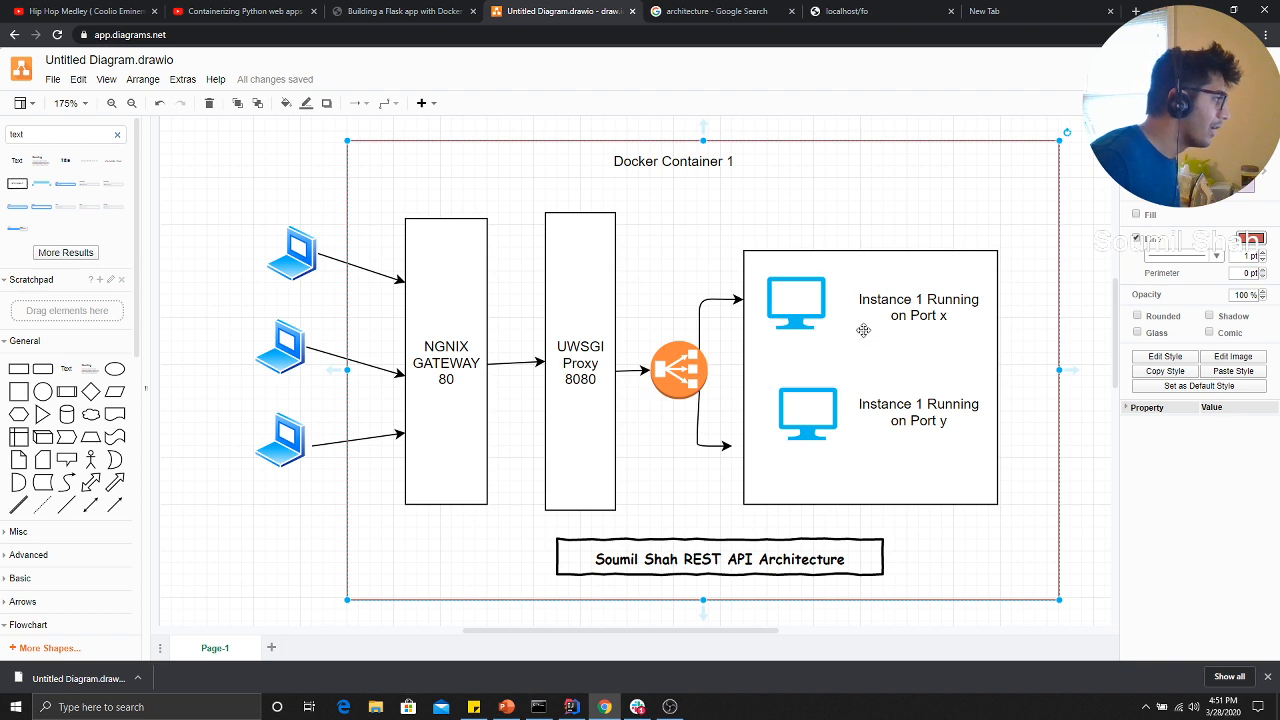
{"action": "mouse_move", "coordinate": [738, 424]}
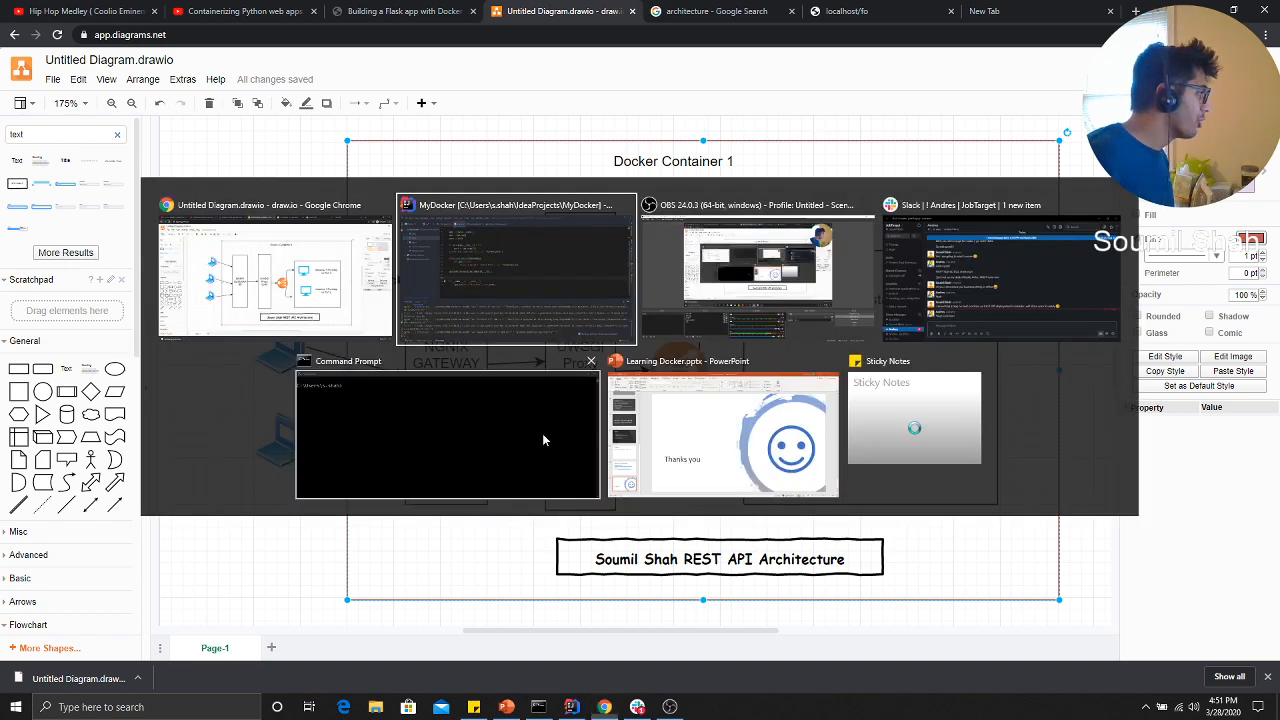
Switch to the MyDocker project and show the flask folder's Alpine-based Dockerfile.
{"action": "left_click", "coordinate": [515, 270]}
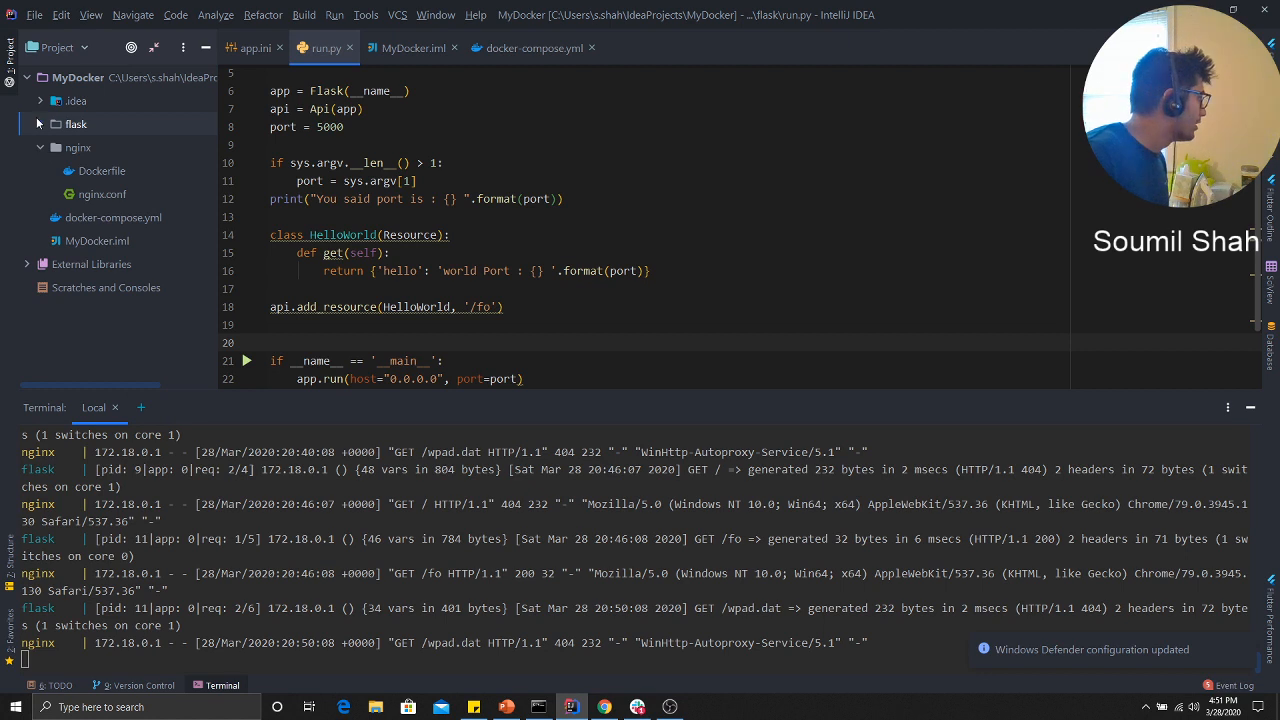
{"action": "left_click", "coordinate": [75, 123]}
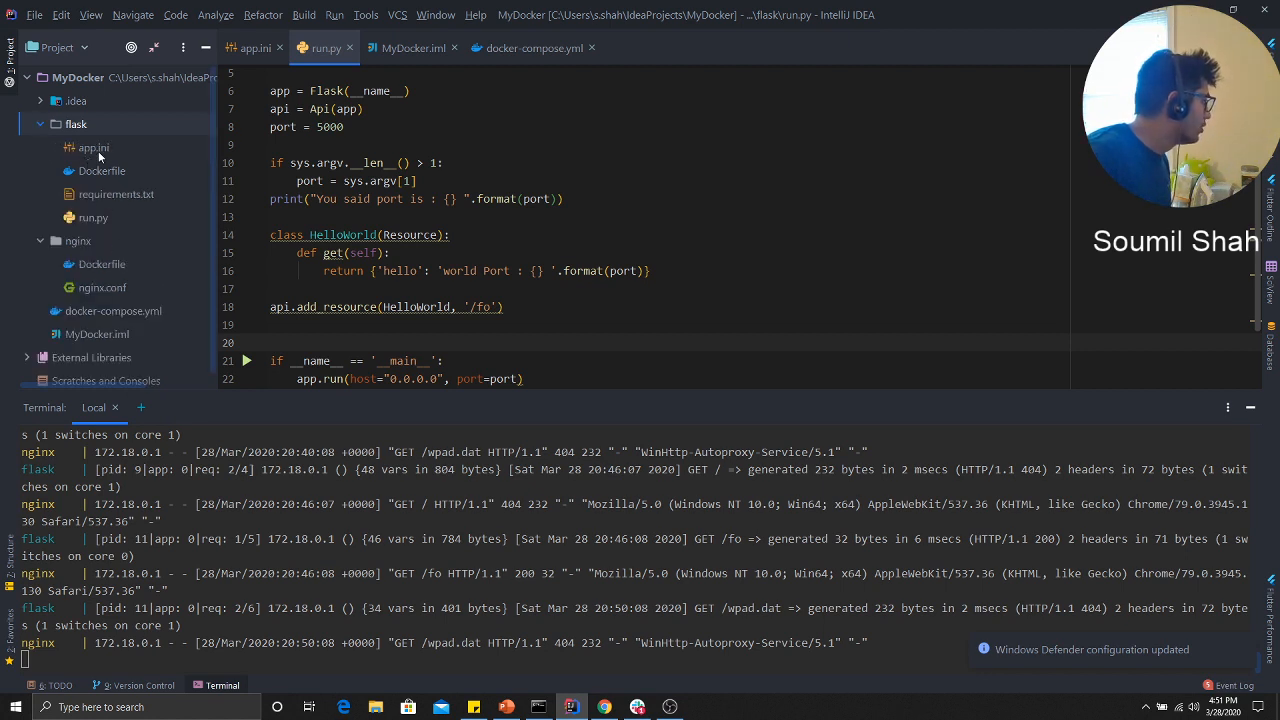
{"action": "left_click", "coordinate": [92, 147]}
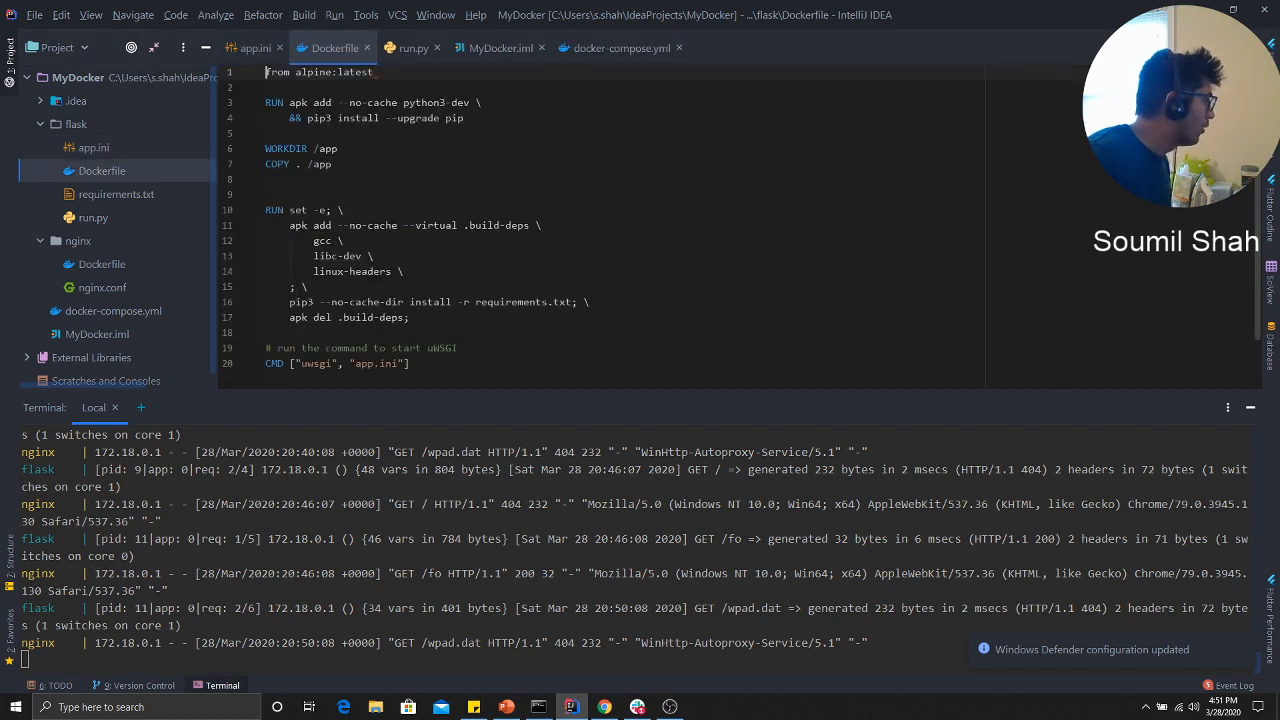
Look through run.py and the nginx Dockerfile, then show docker-compose.yml with flask and nginx services.
{"action": "scroll", "scroll_direction": "down", "scroll_amount": 3}
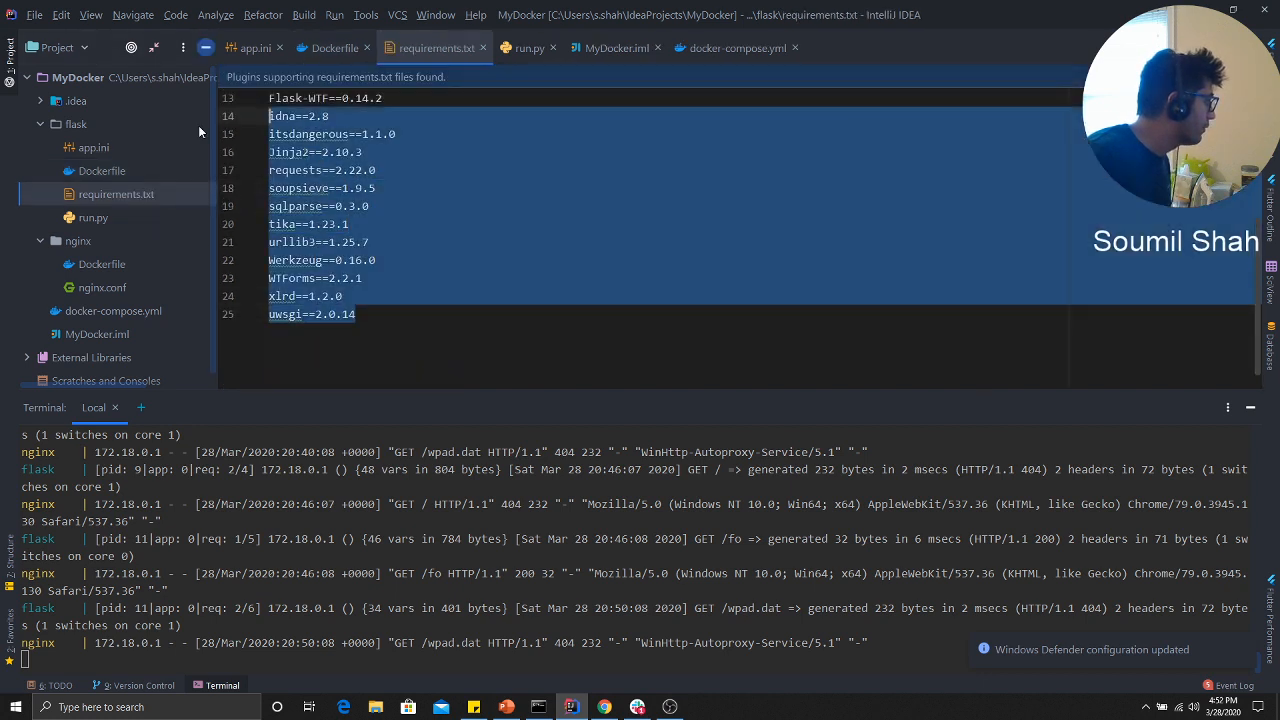
{"action": "left_click", "coordinate": [529, 47]}
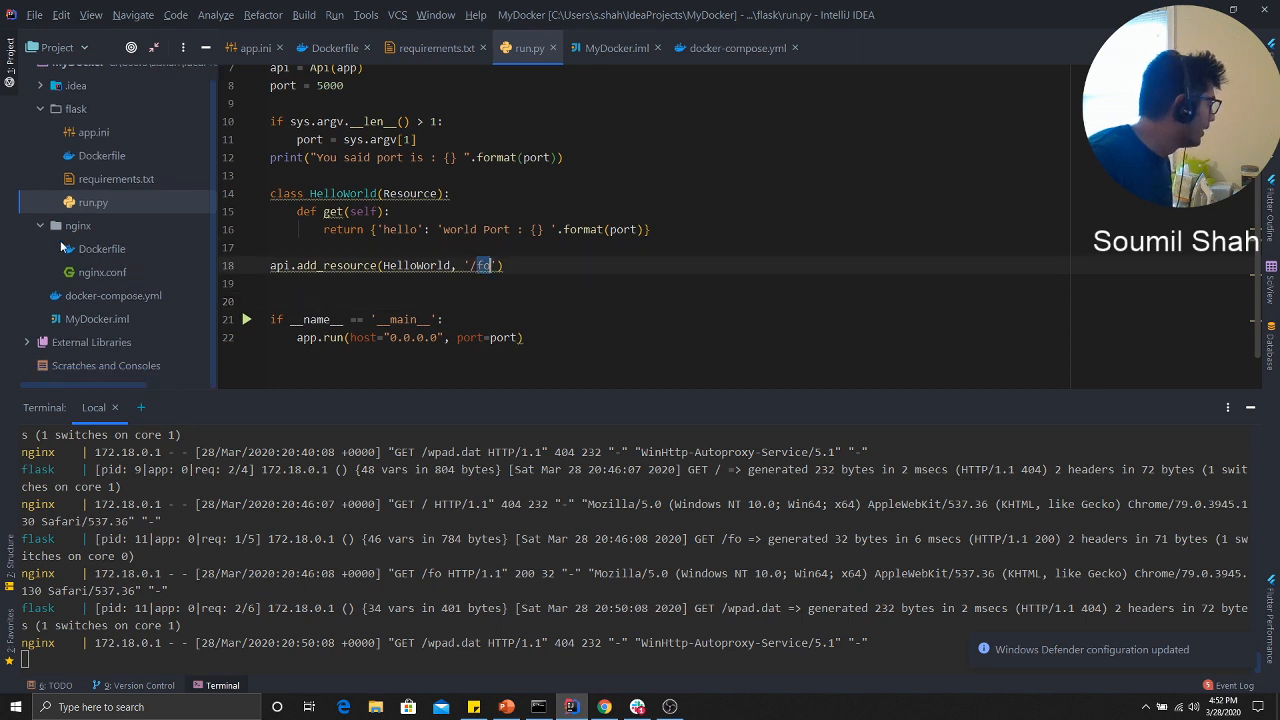
{"action": "left_click", "coordinate": [101, 248]}
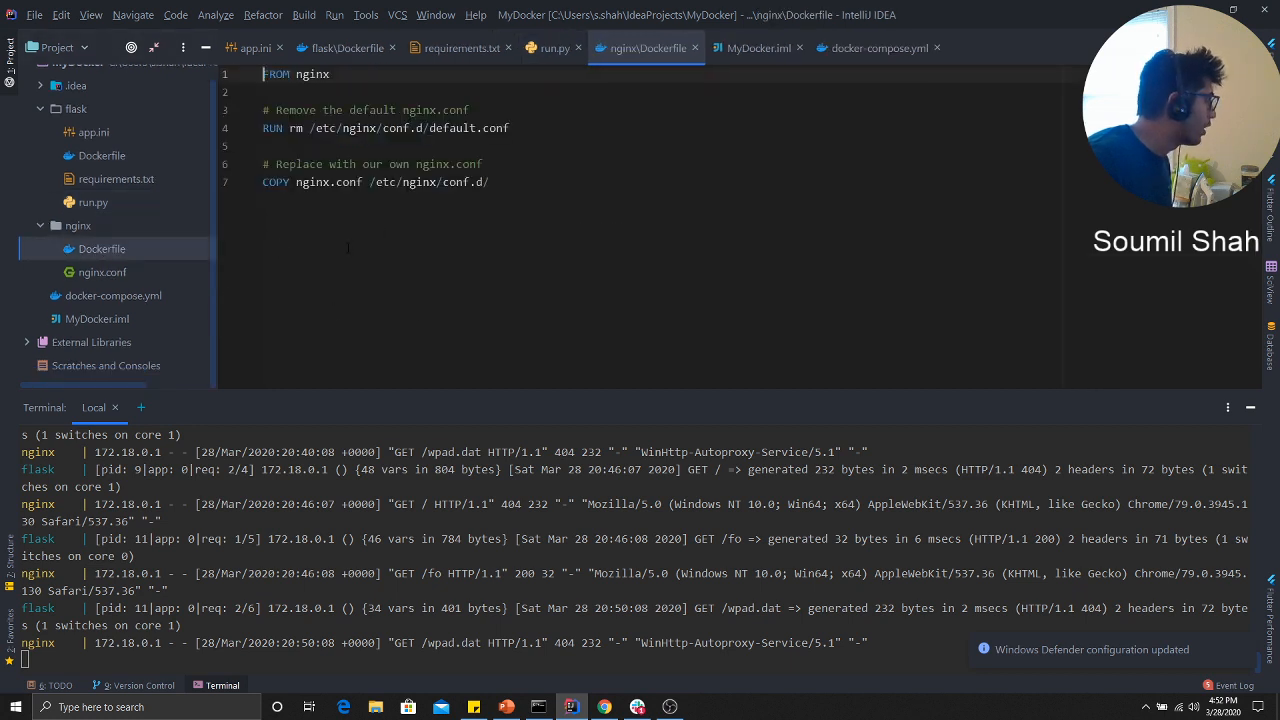
{"action": "left_click", "coordinate": [101, 271]}
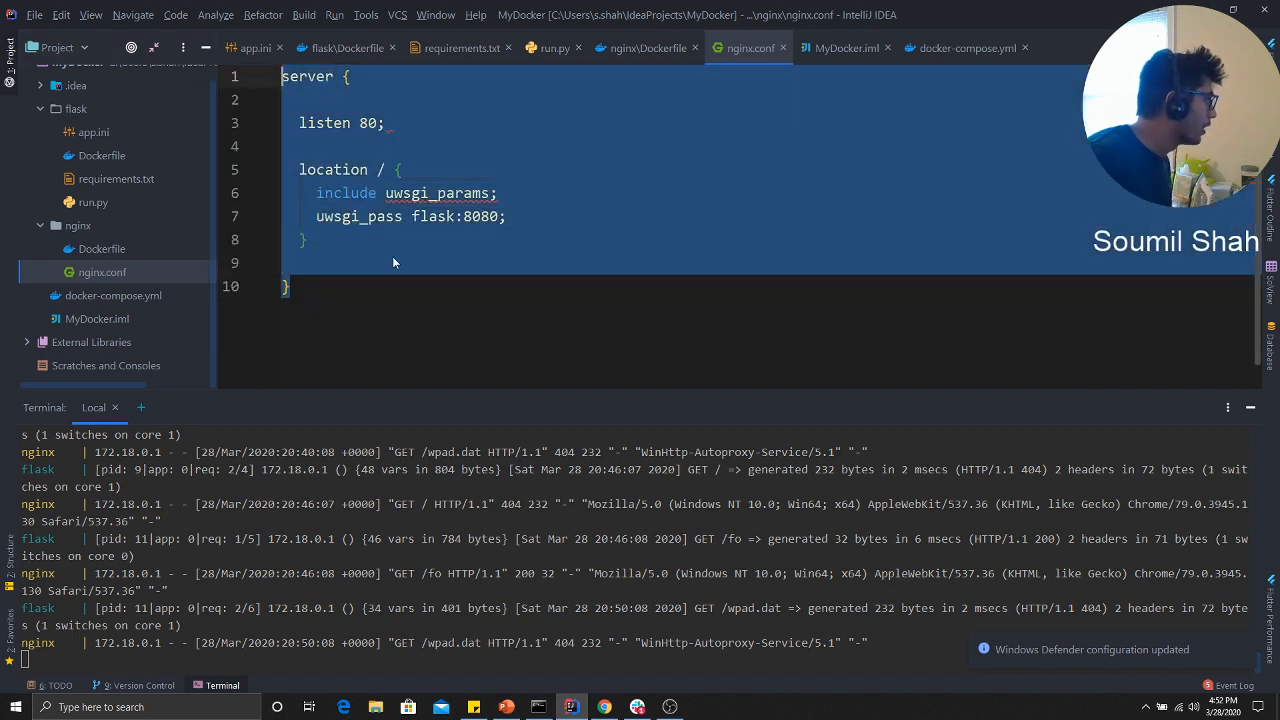
{"action": "left_click", "coordinate": [963, 47]}
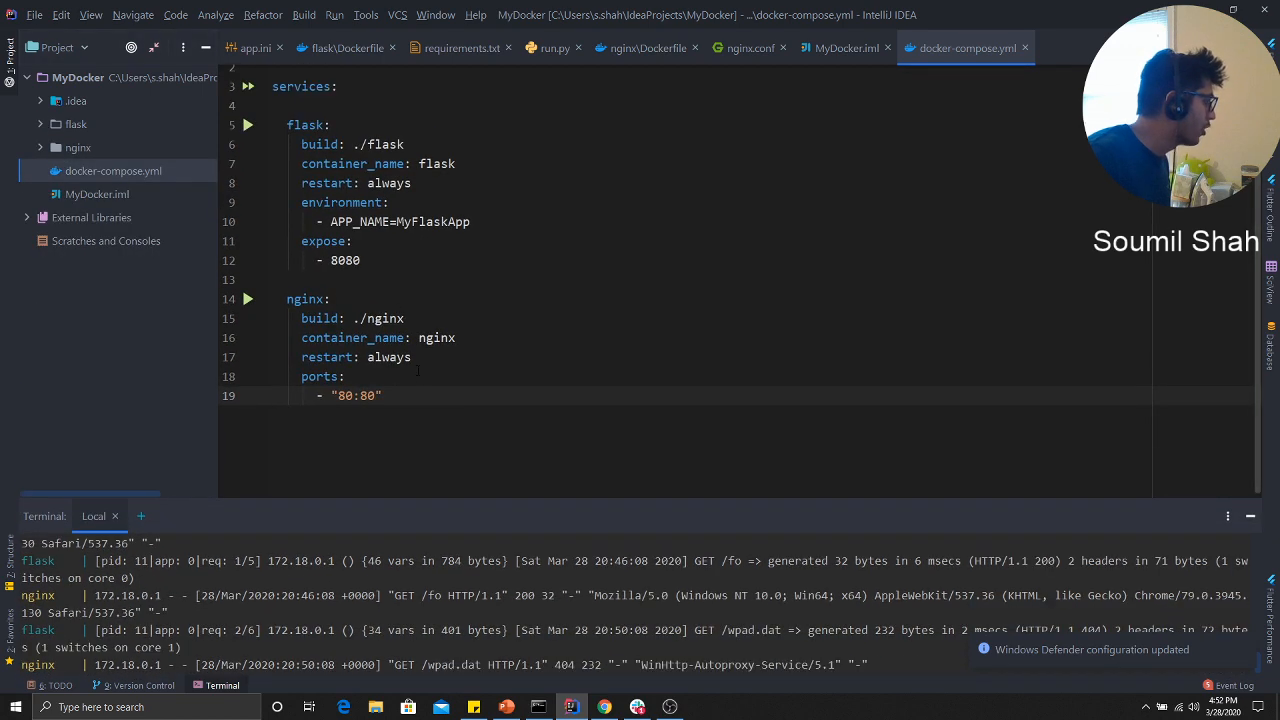
Maximize the terminal, clear it with cls and run docker-compose up again.
{"action": "double_click", "coordinate": [387, 144]}
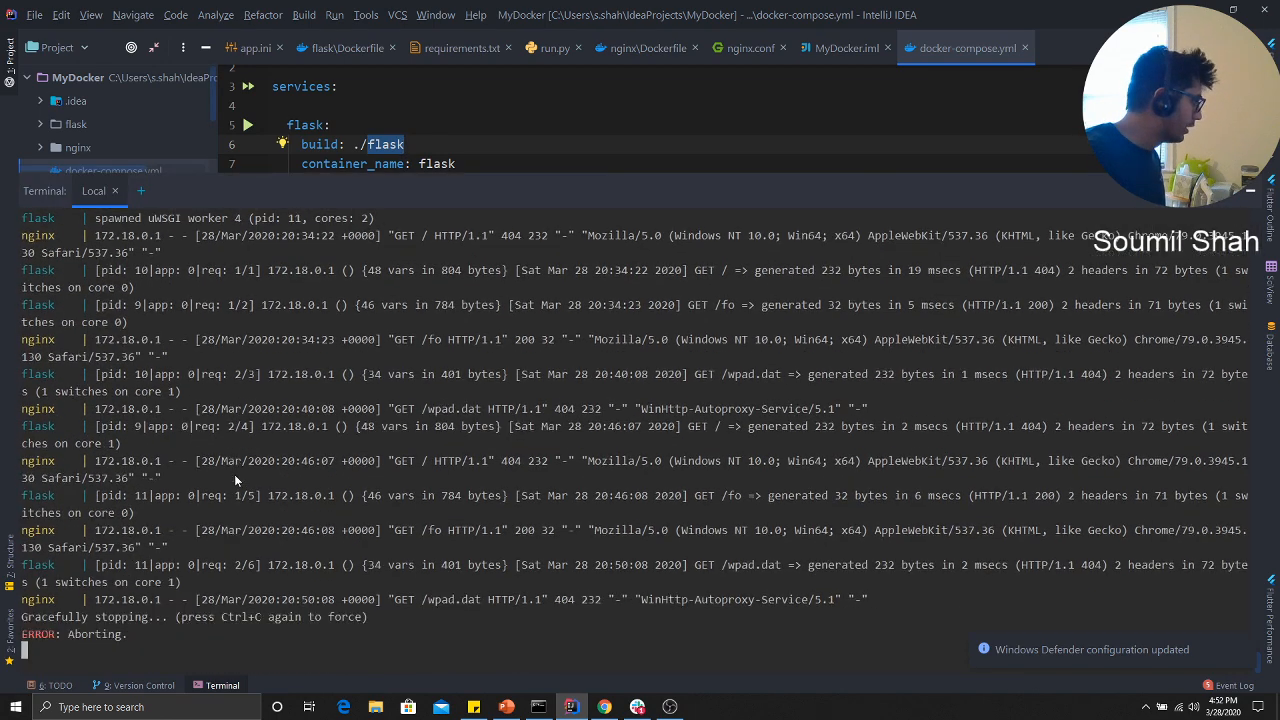
{"action": "type", "text": "cls"}
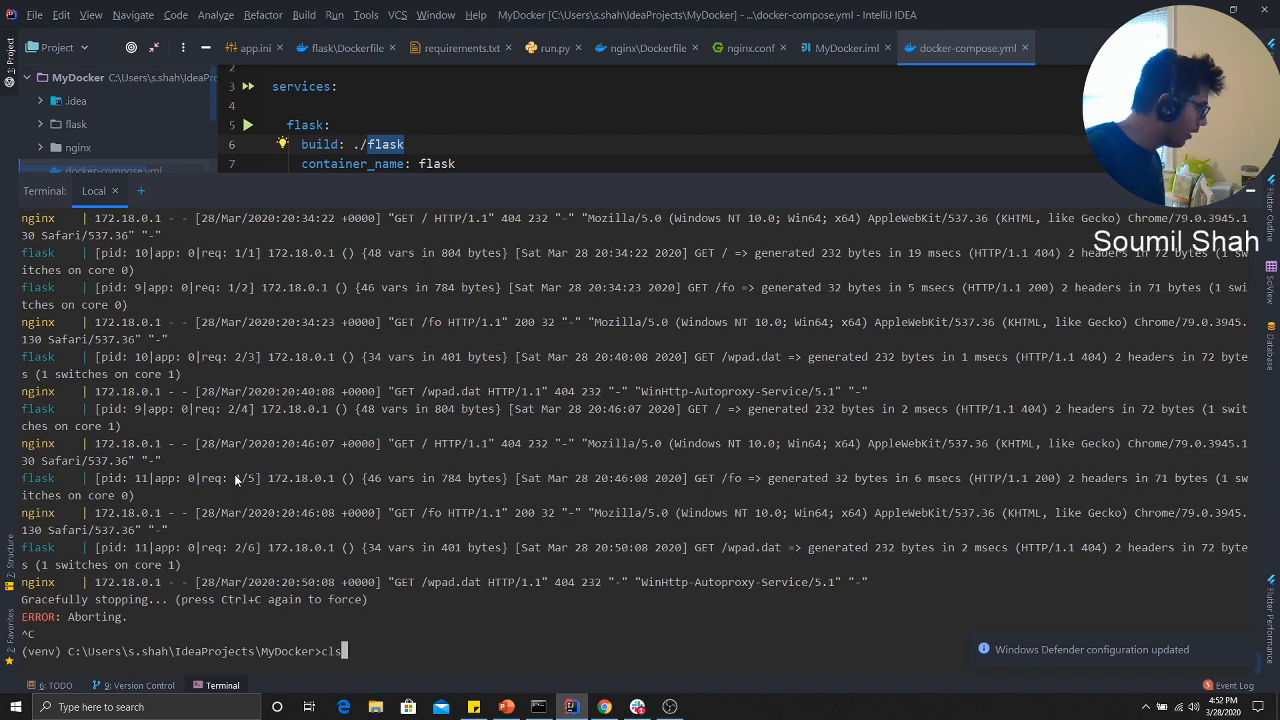
{"action": "type", "text": "docker"}
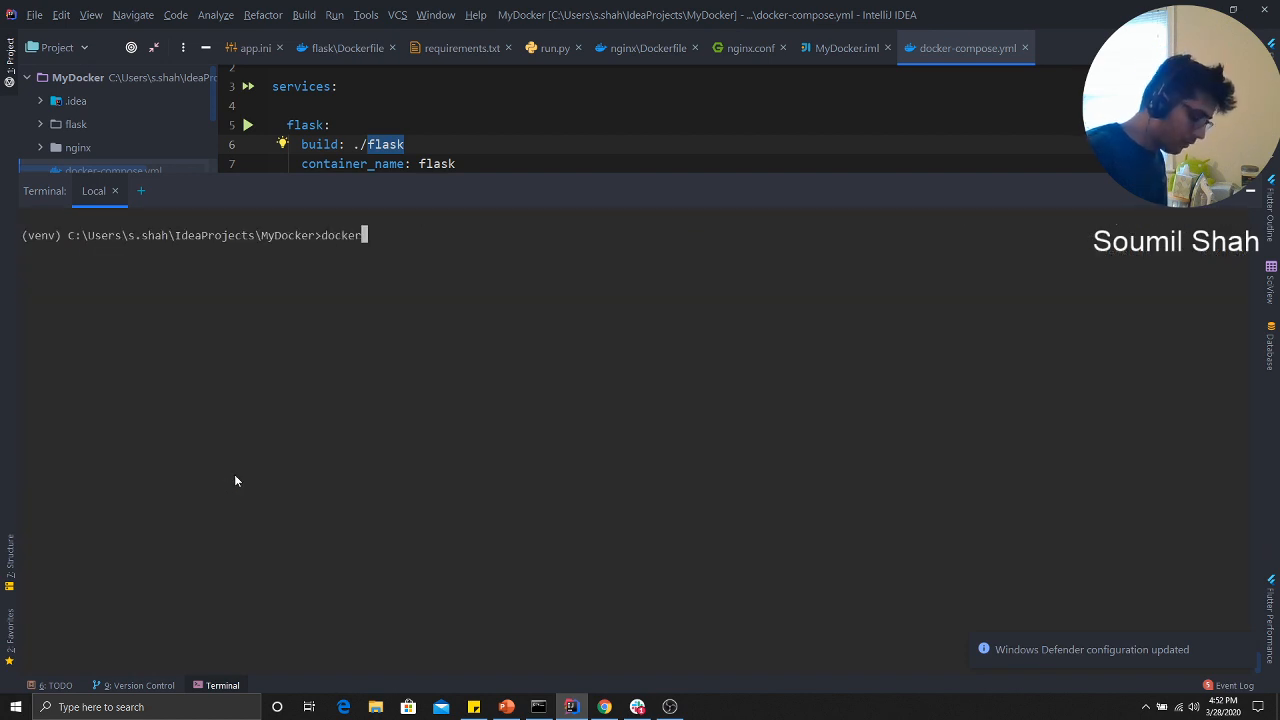
{"action": "type", "text": "-compose"}
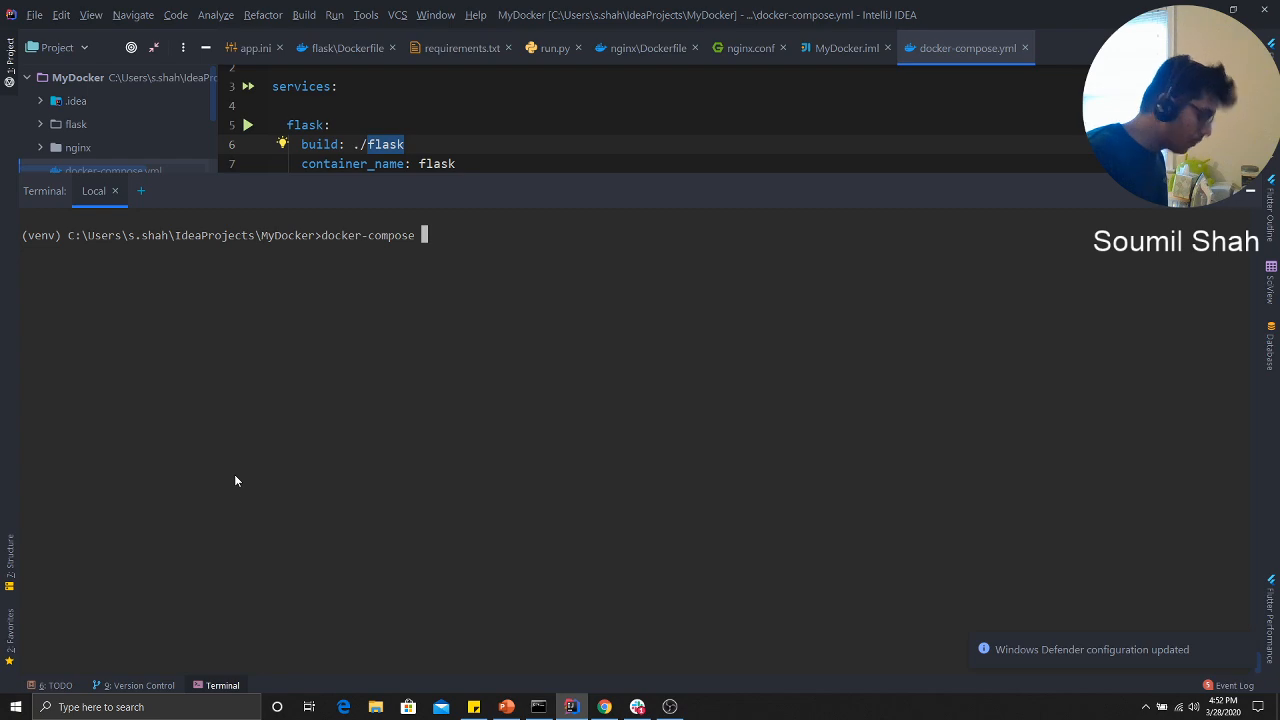
{"action": "type", "text": "up"}
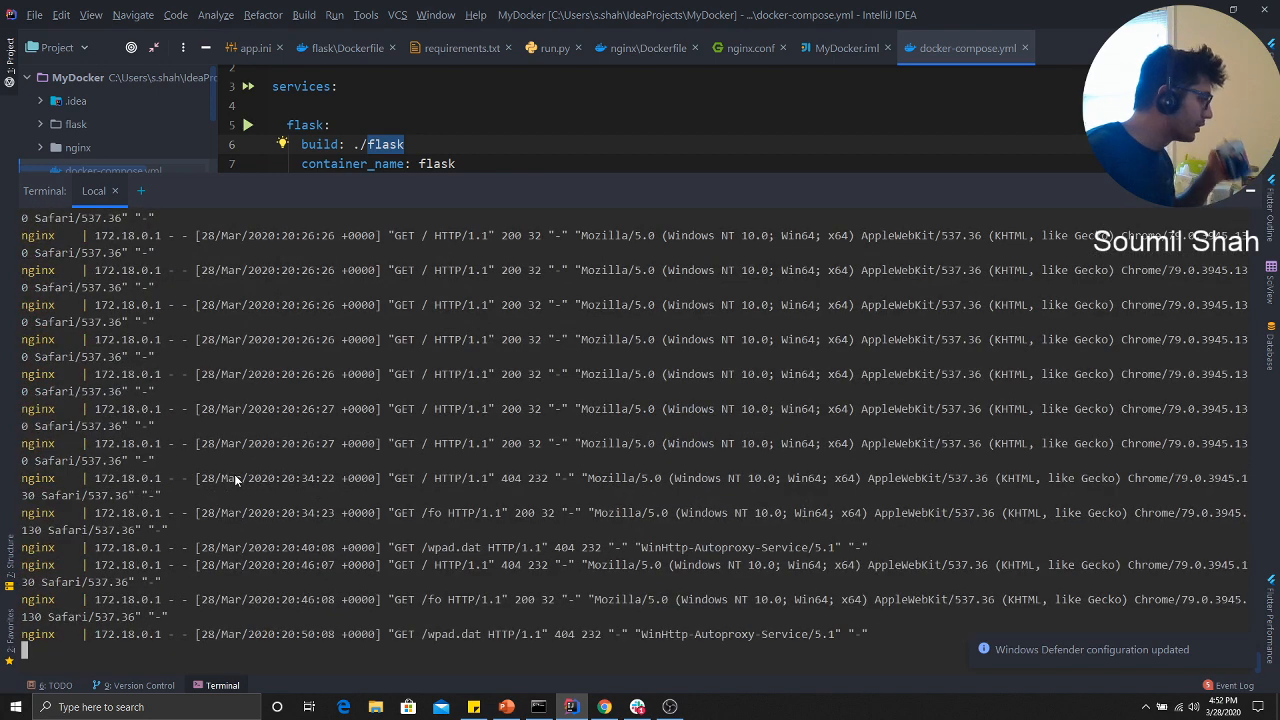
{"action": "mouse_move", "coordinate": [296, 575]}
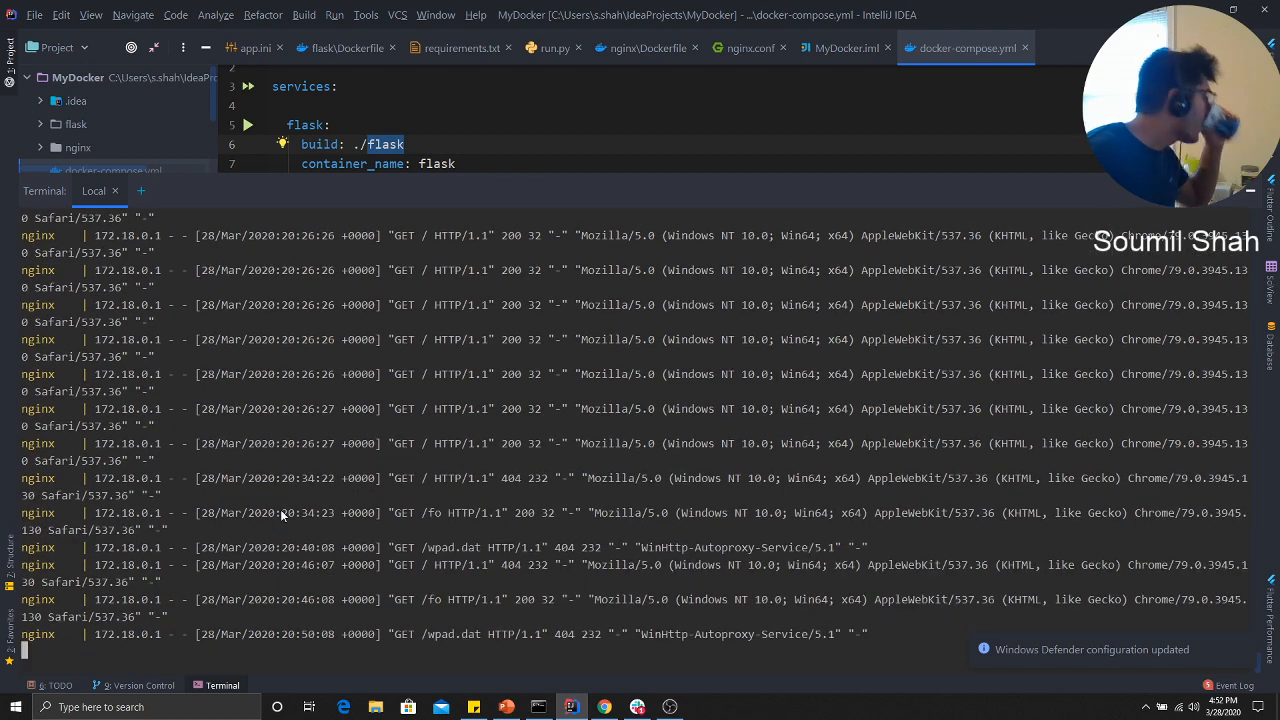
{"action": "mouse_move", "coordinate": [393, 477]}
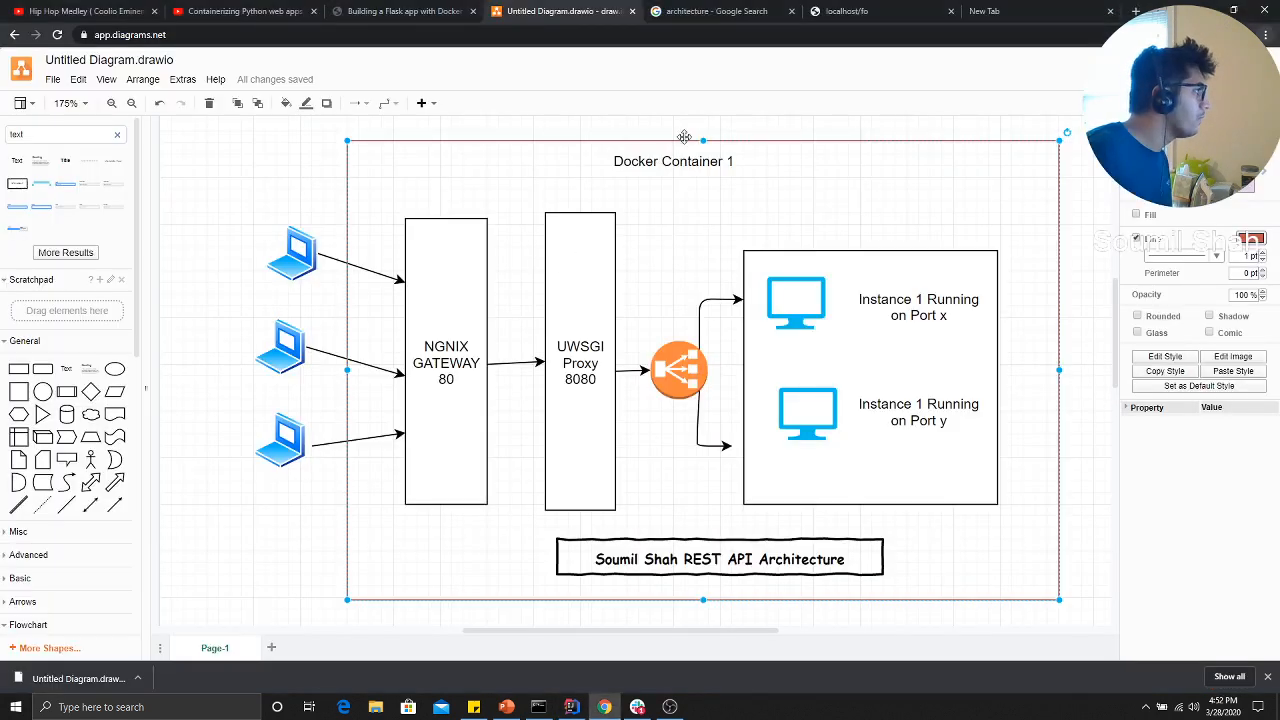
Reload localhost/fo in Chrome to get the hello world JSON from the running stack.
{"action": "left_click", "coordinate": [845, 11]}
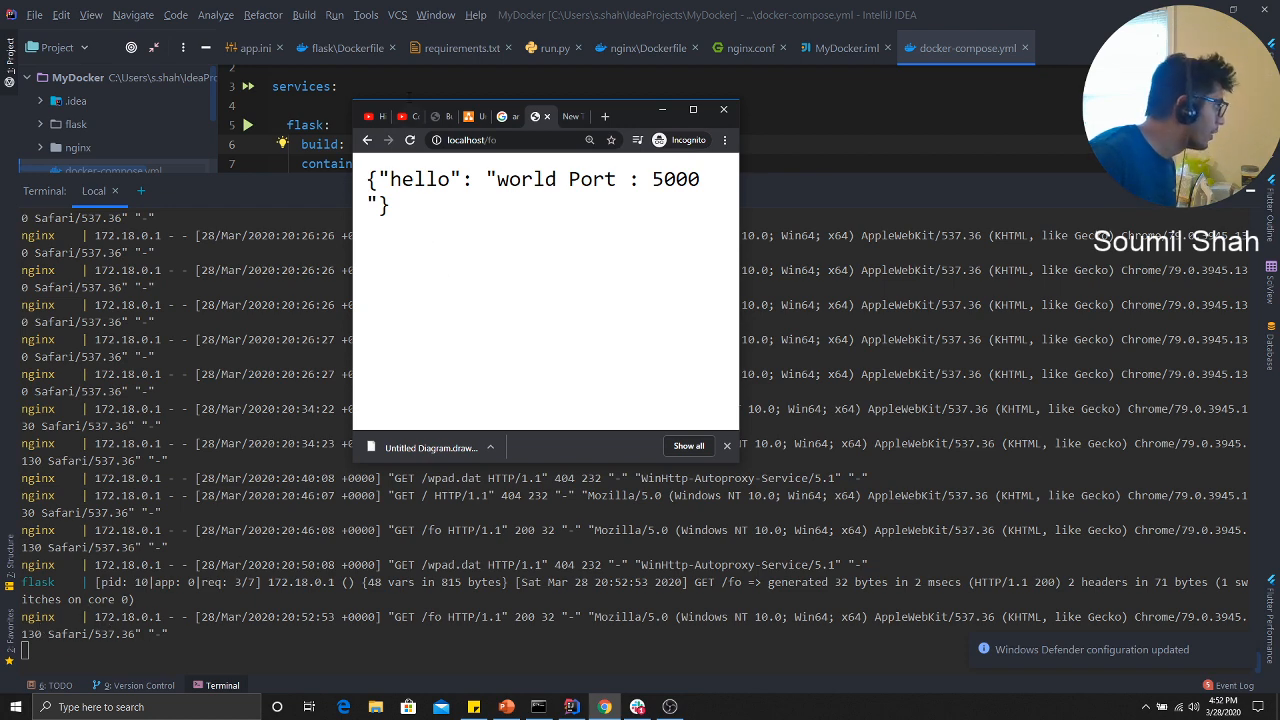
{"action": "mouse_move", "coordinate": [410, 140]}
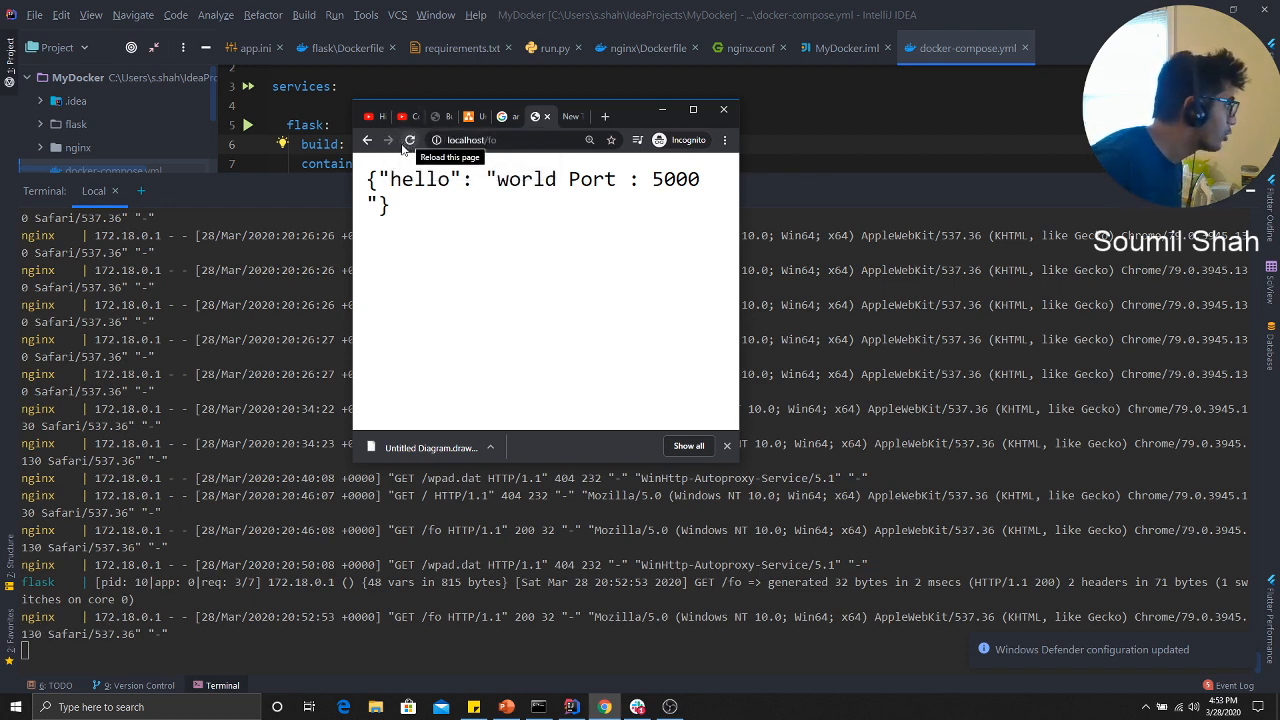
{"action": "left_click", "coordinate": [410, 140]}
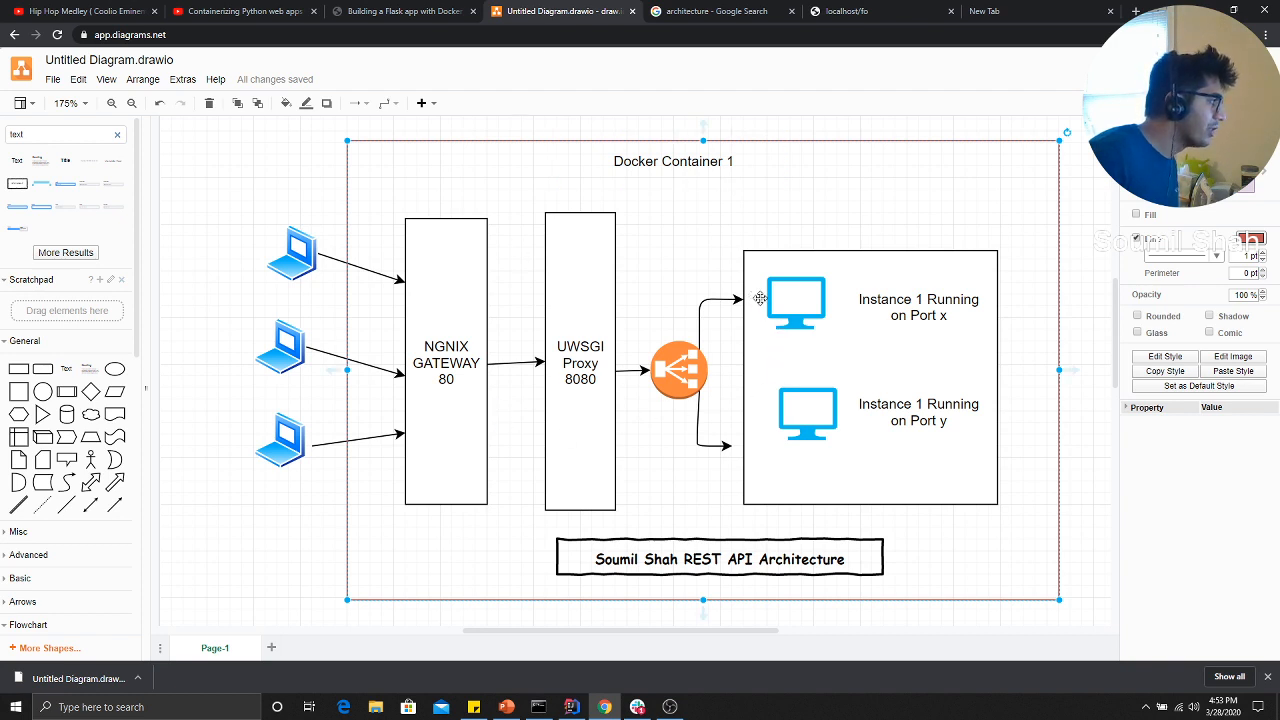
{"action": "mouse_move", "coordinate": [938, 350]}
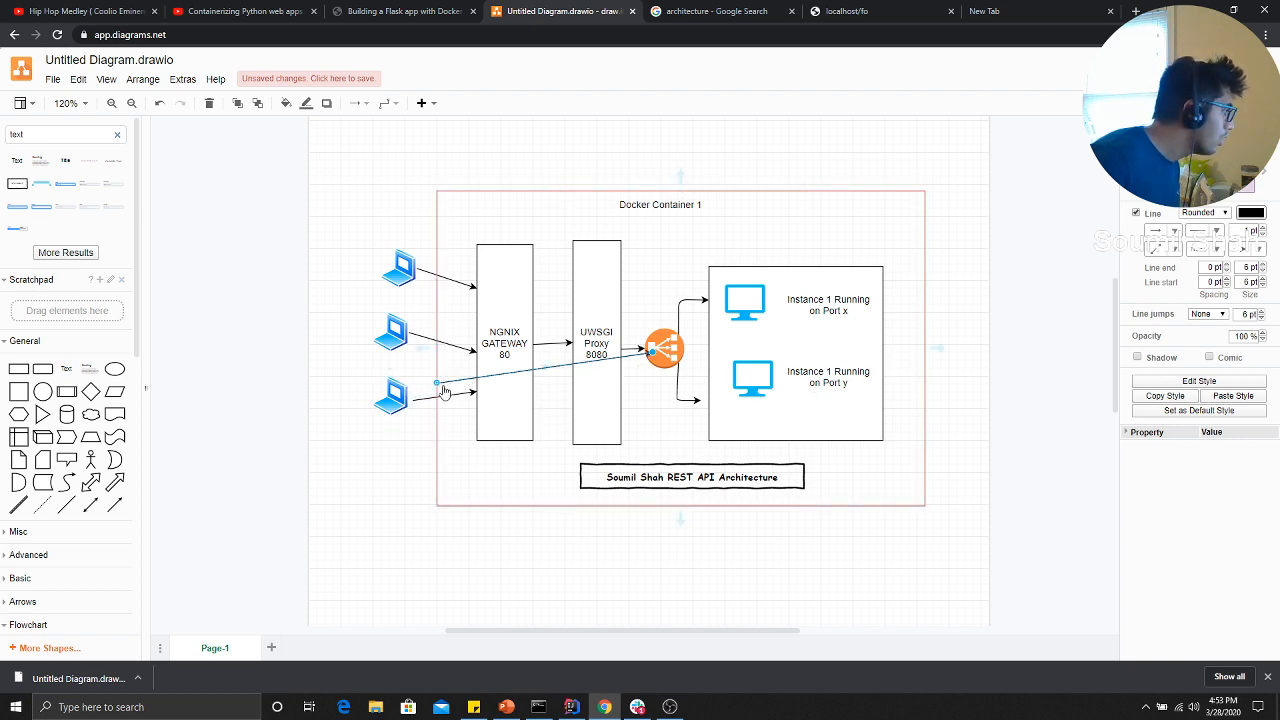
{"action": "left_click", "coordinate": [660, 204]}
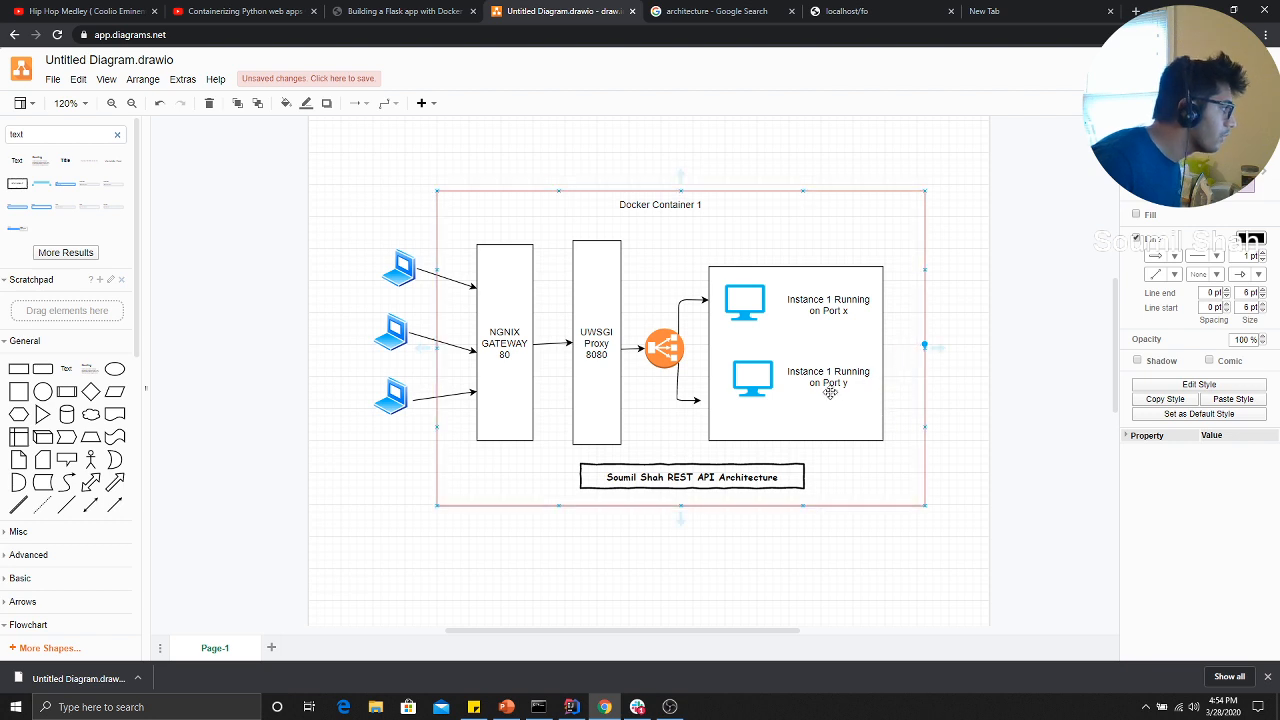
{"action": "mouse_move", "coordinate": [914, 351]}
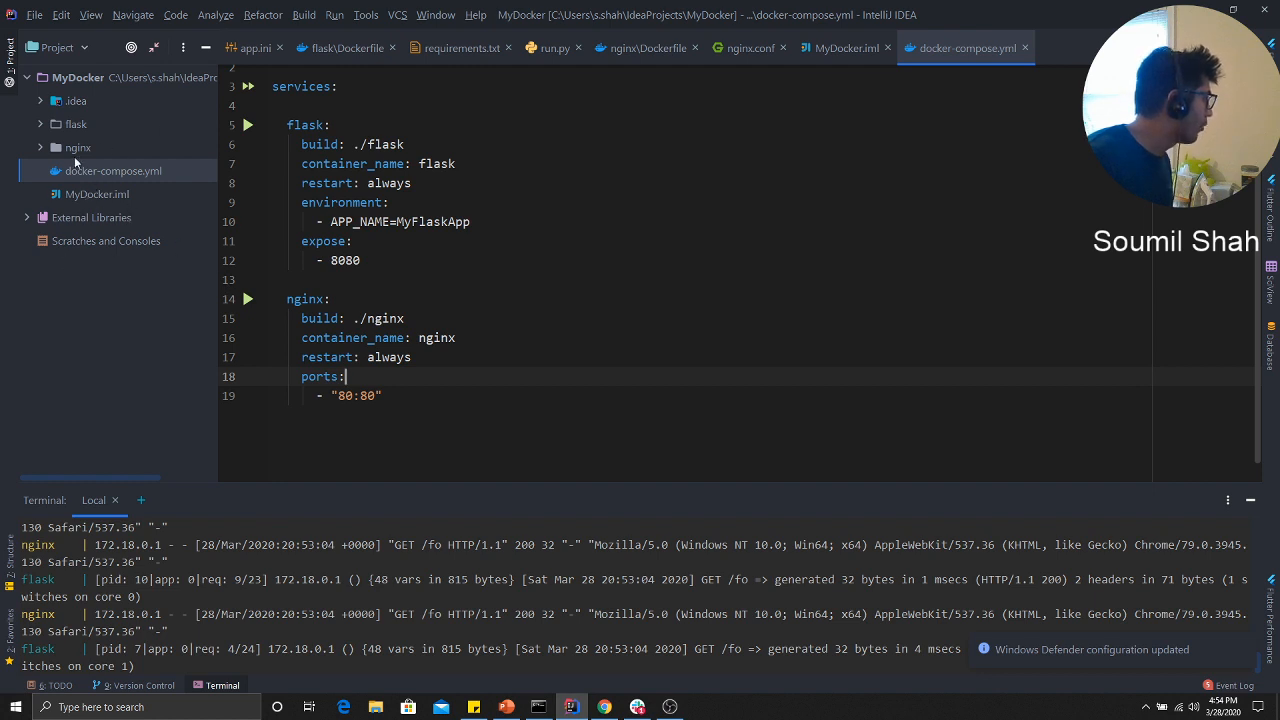
Expand the flask folder in the project tree, then switch back to the architecture diagram.
{"action": "left_click", "coordinate": [40, 124]}
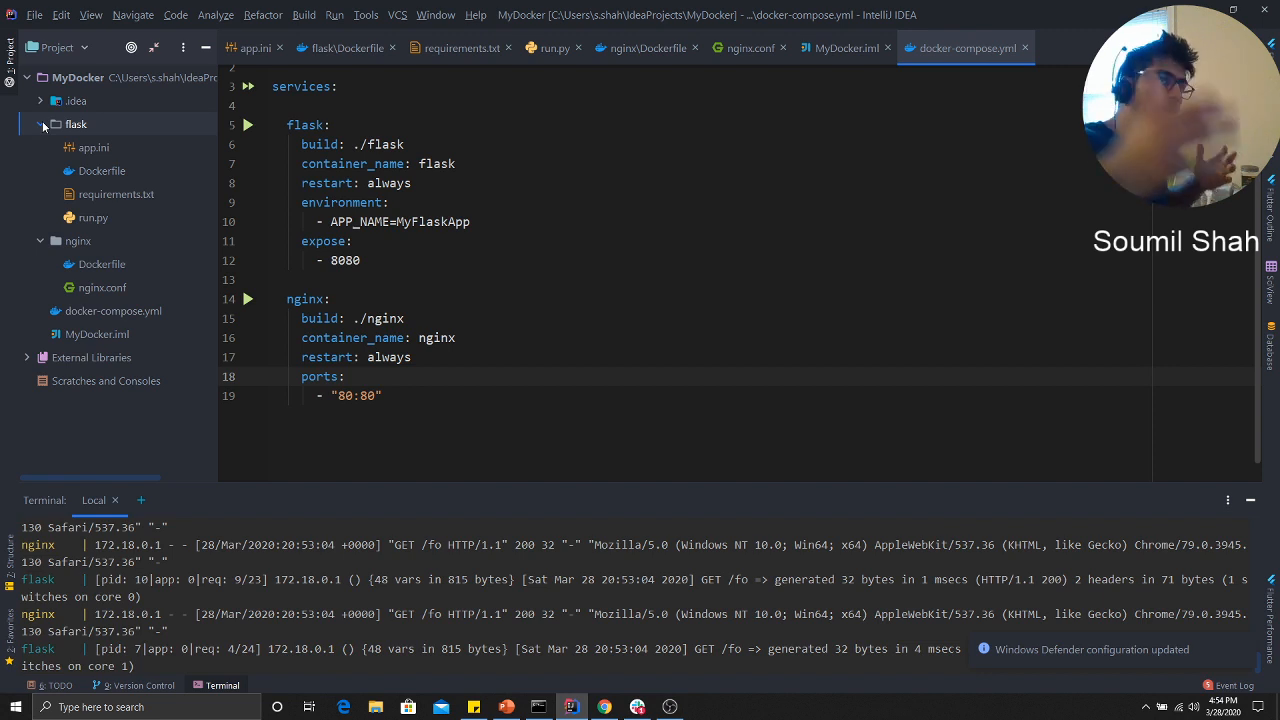
{"action": "mouse_move", "coordinate": [798, 565]}
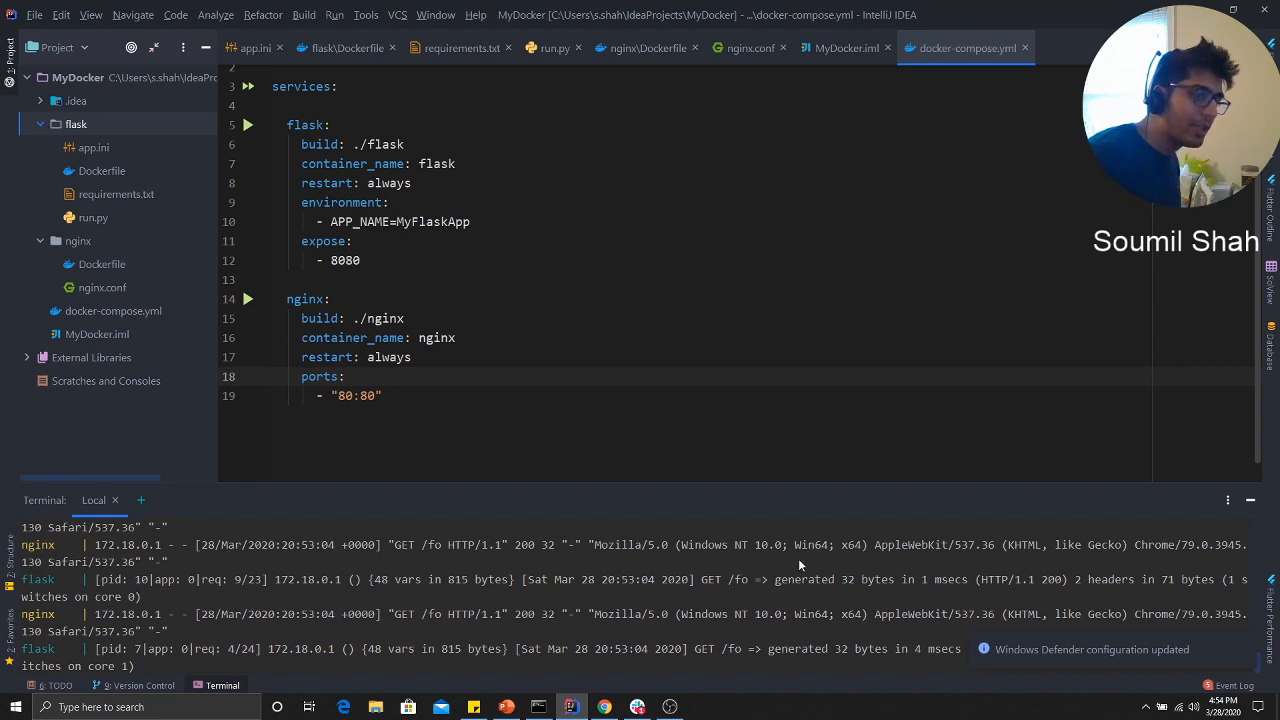
{"action": "mouse_move", "coordinate": [884, 569]}
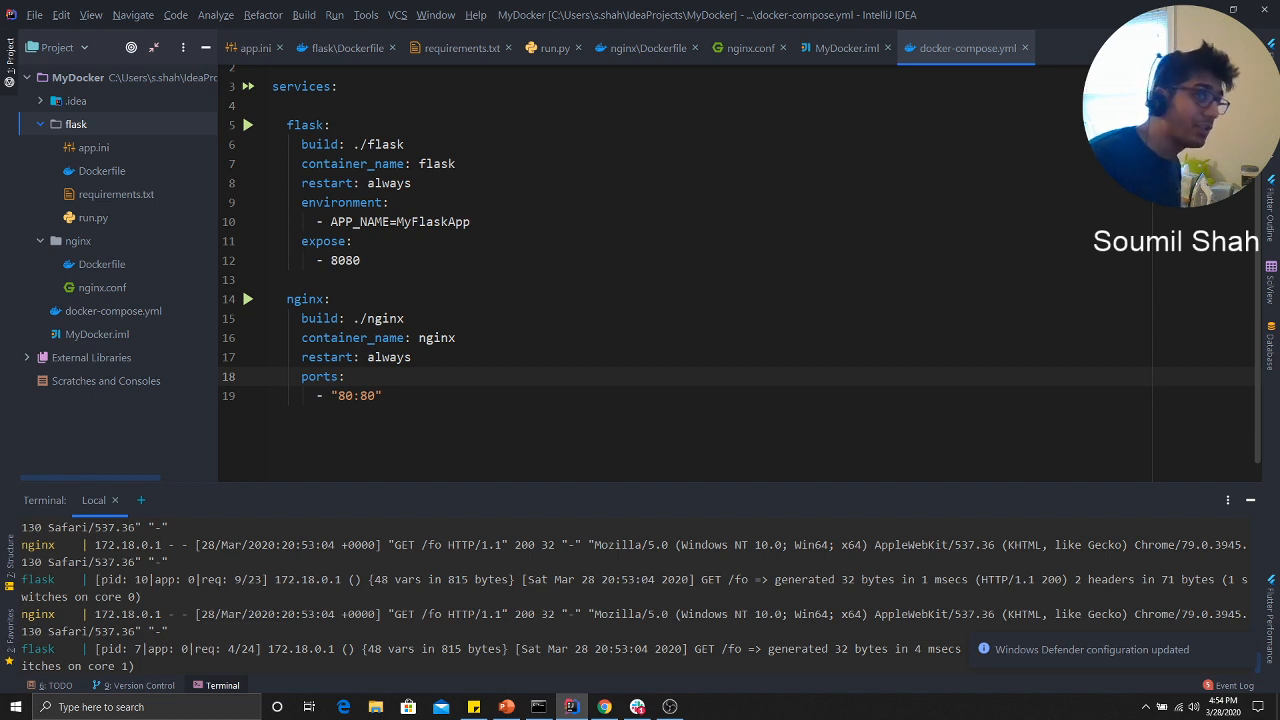
{"action": "key", "text": "alt+tab"}
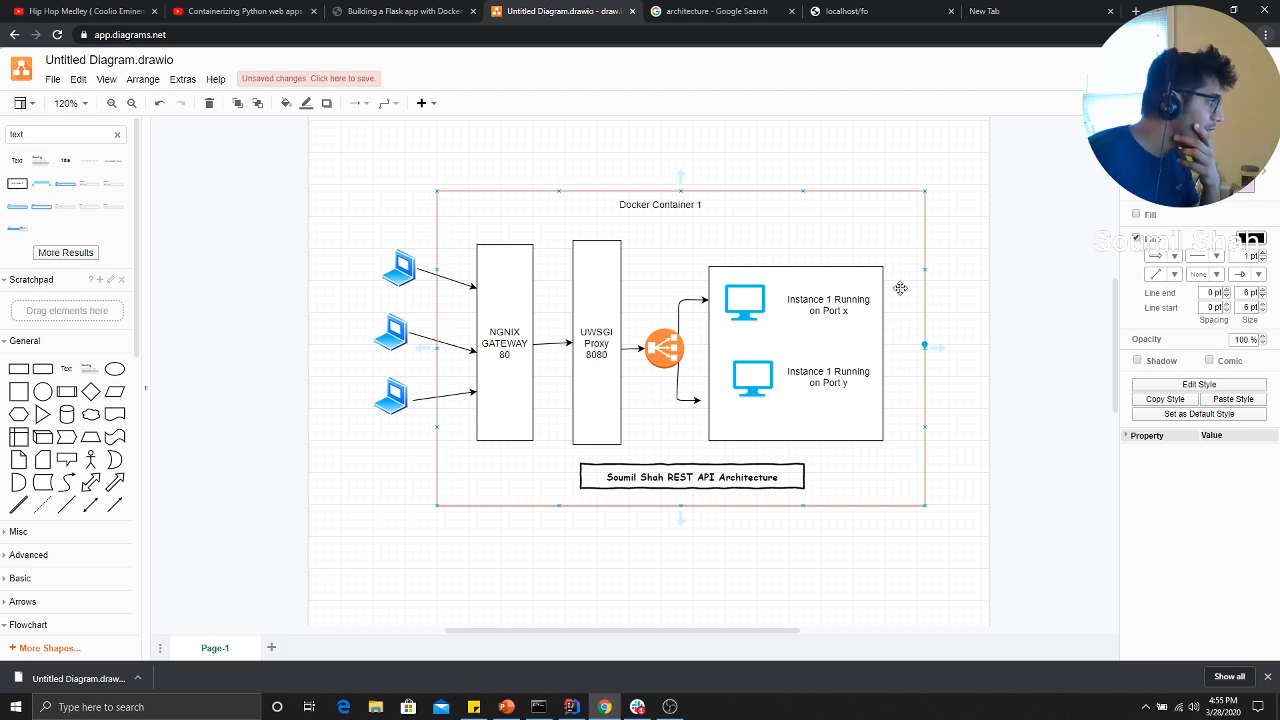
{"action": "mouse_move", "coordinate": [822, 335]}
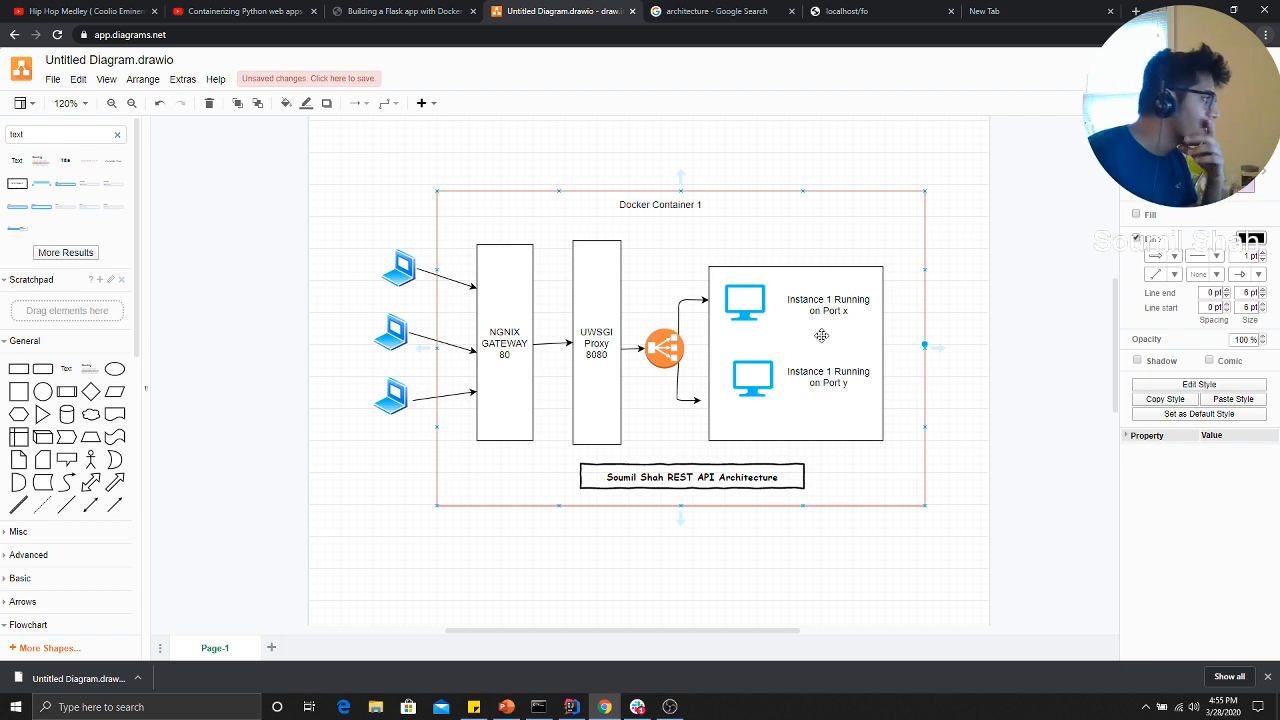
{"action": "mouse_move", "coordinate": [863, 345]}
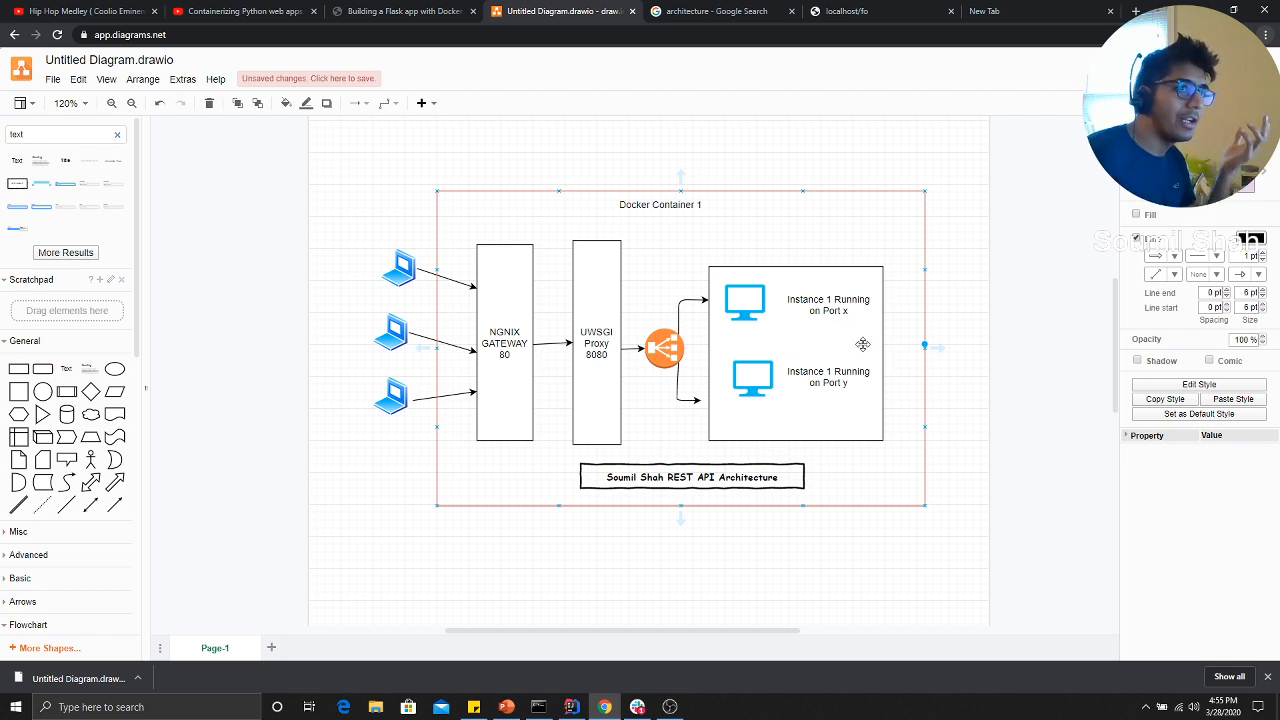